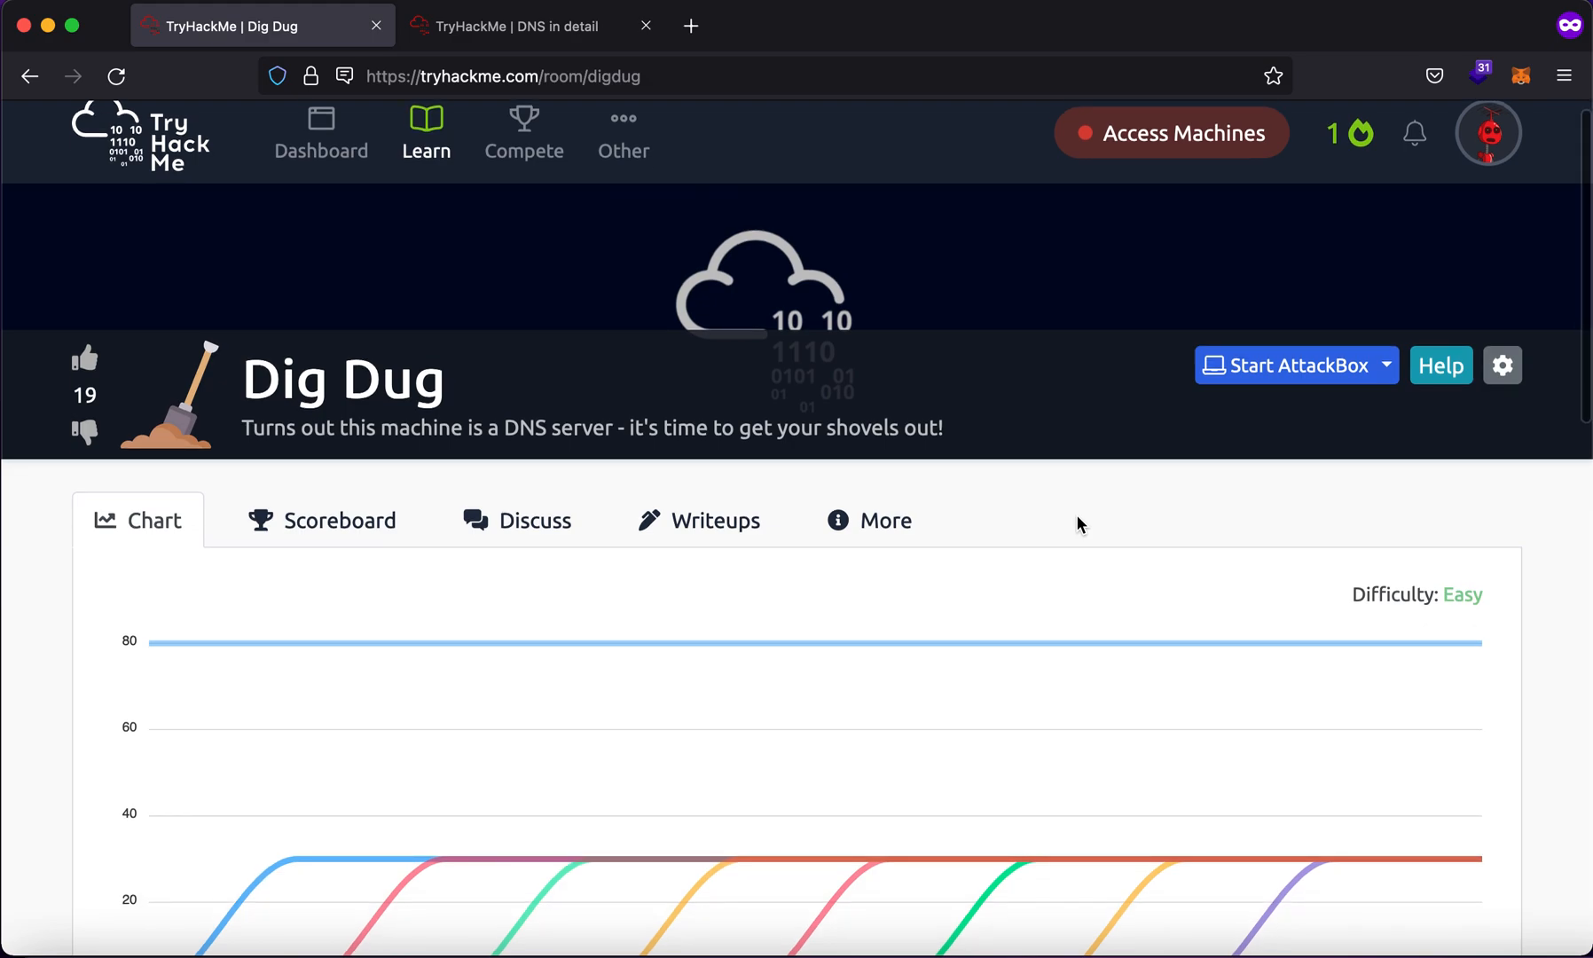
# Scroll the Dig Dug room page down to the Active Machine Information panel showing 10.10.12.12
pyautogui.scroll(-3)
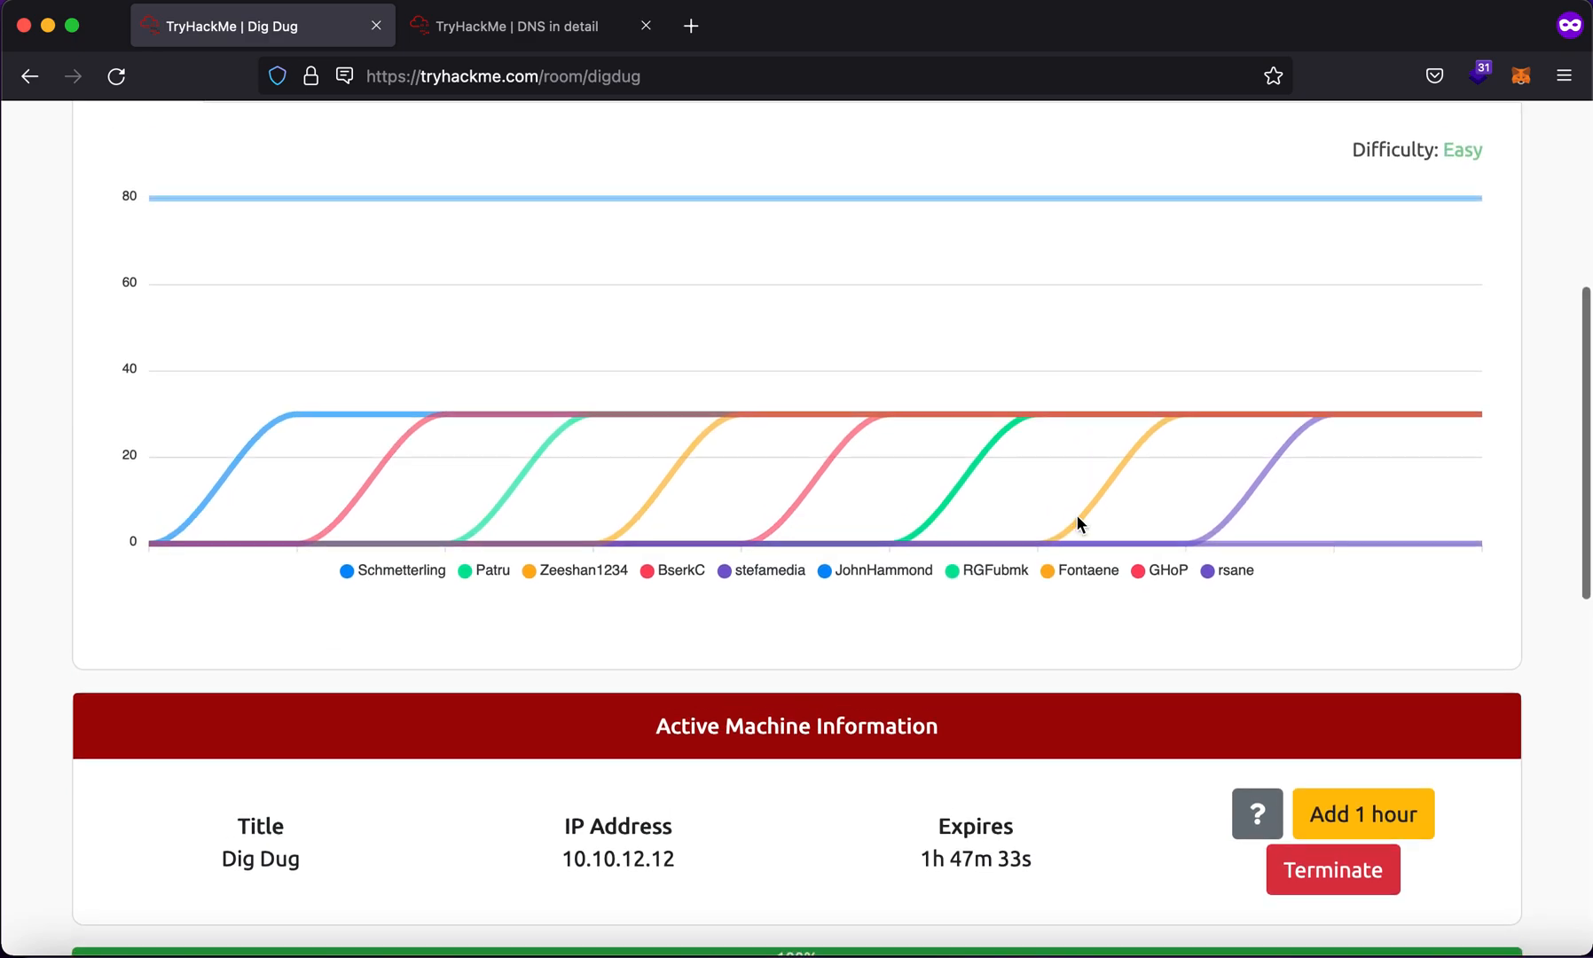
pyautogui.scroll(-3)
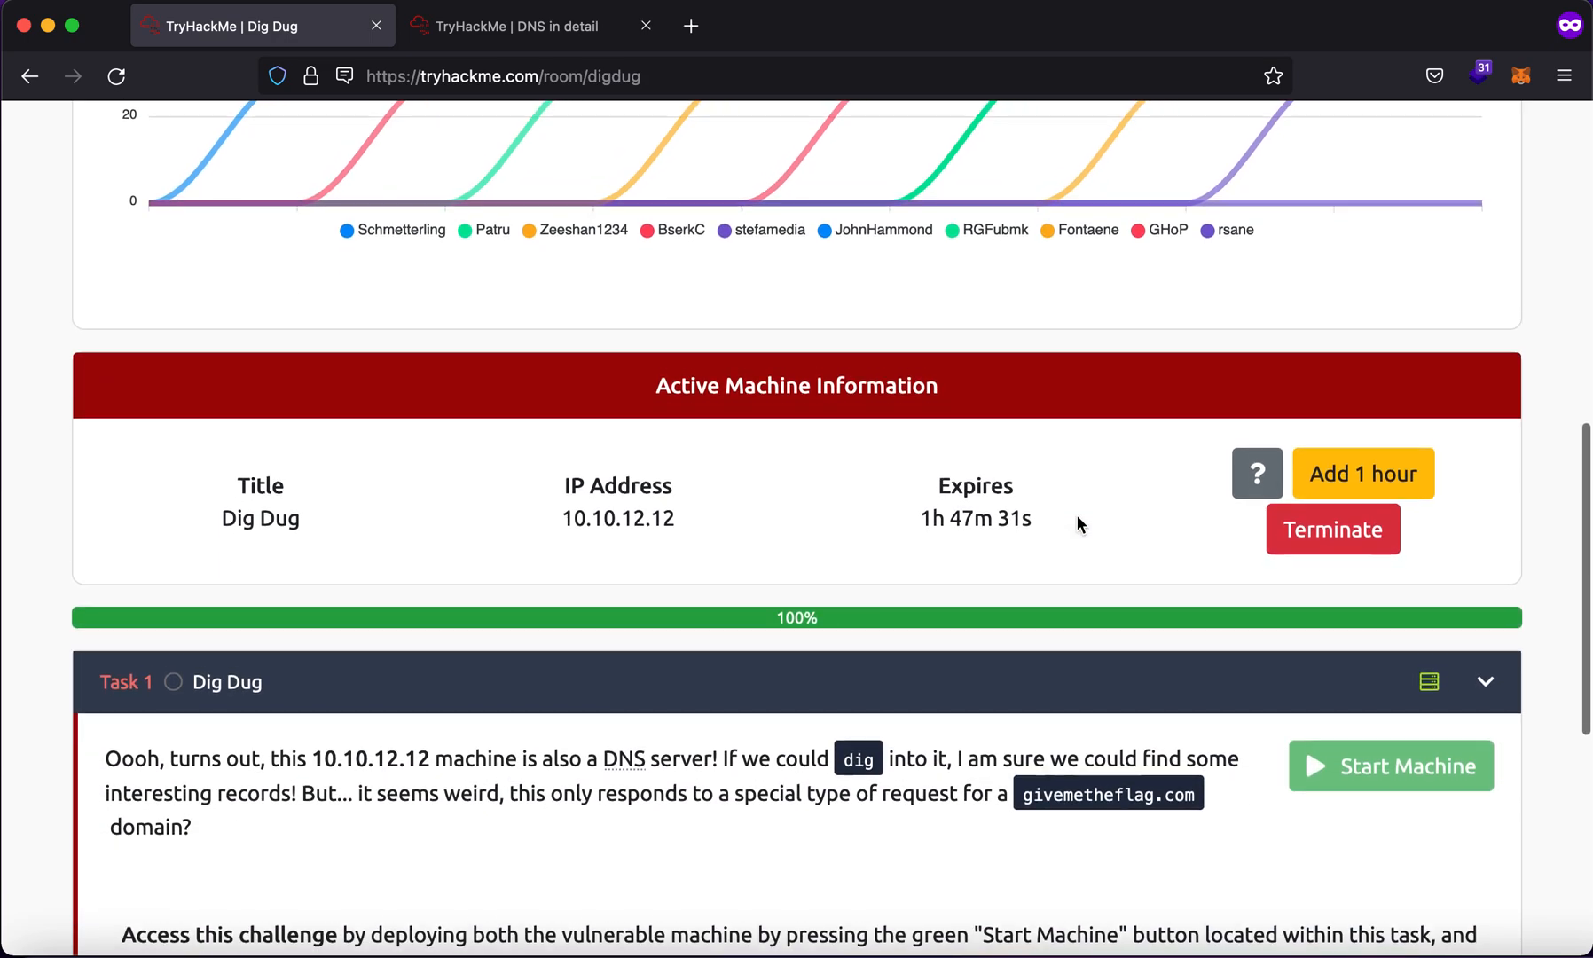
# Select givemetheflag.com in Task 1 and scroll down to 'Answer the questions below'
pyautogui.scroll(-3)
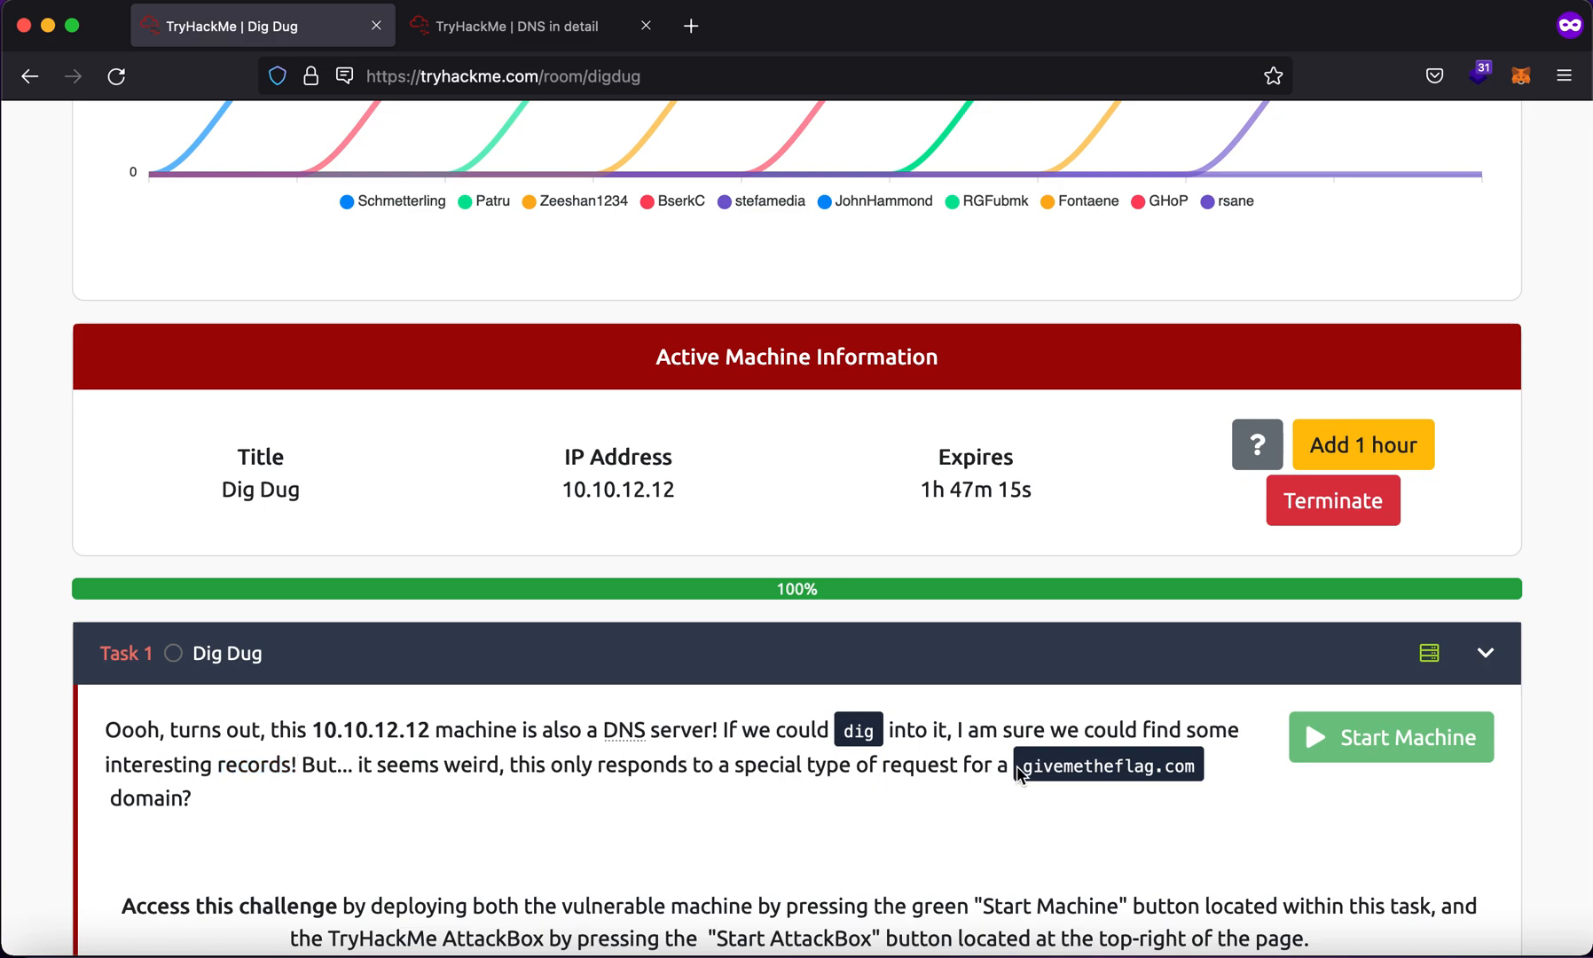
pyautogui.doubleClick(1107, 765)
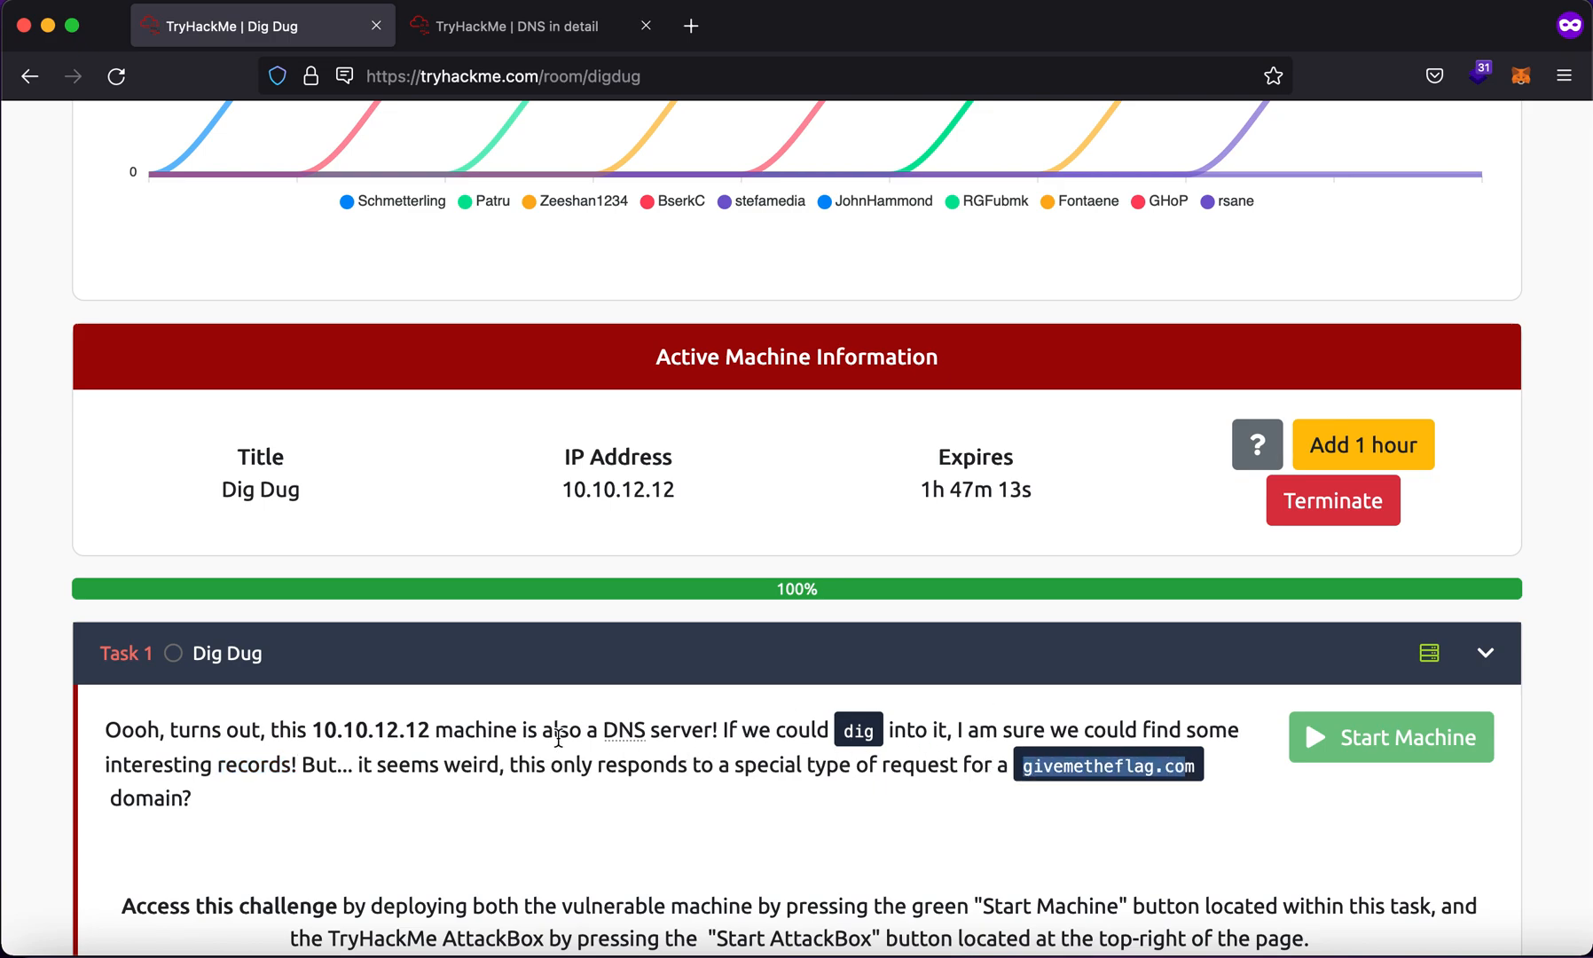
pyautogui.scroll(-3)
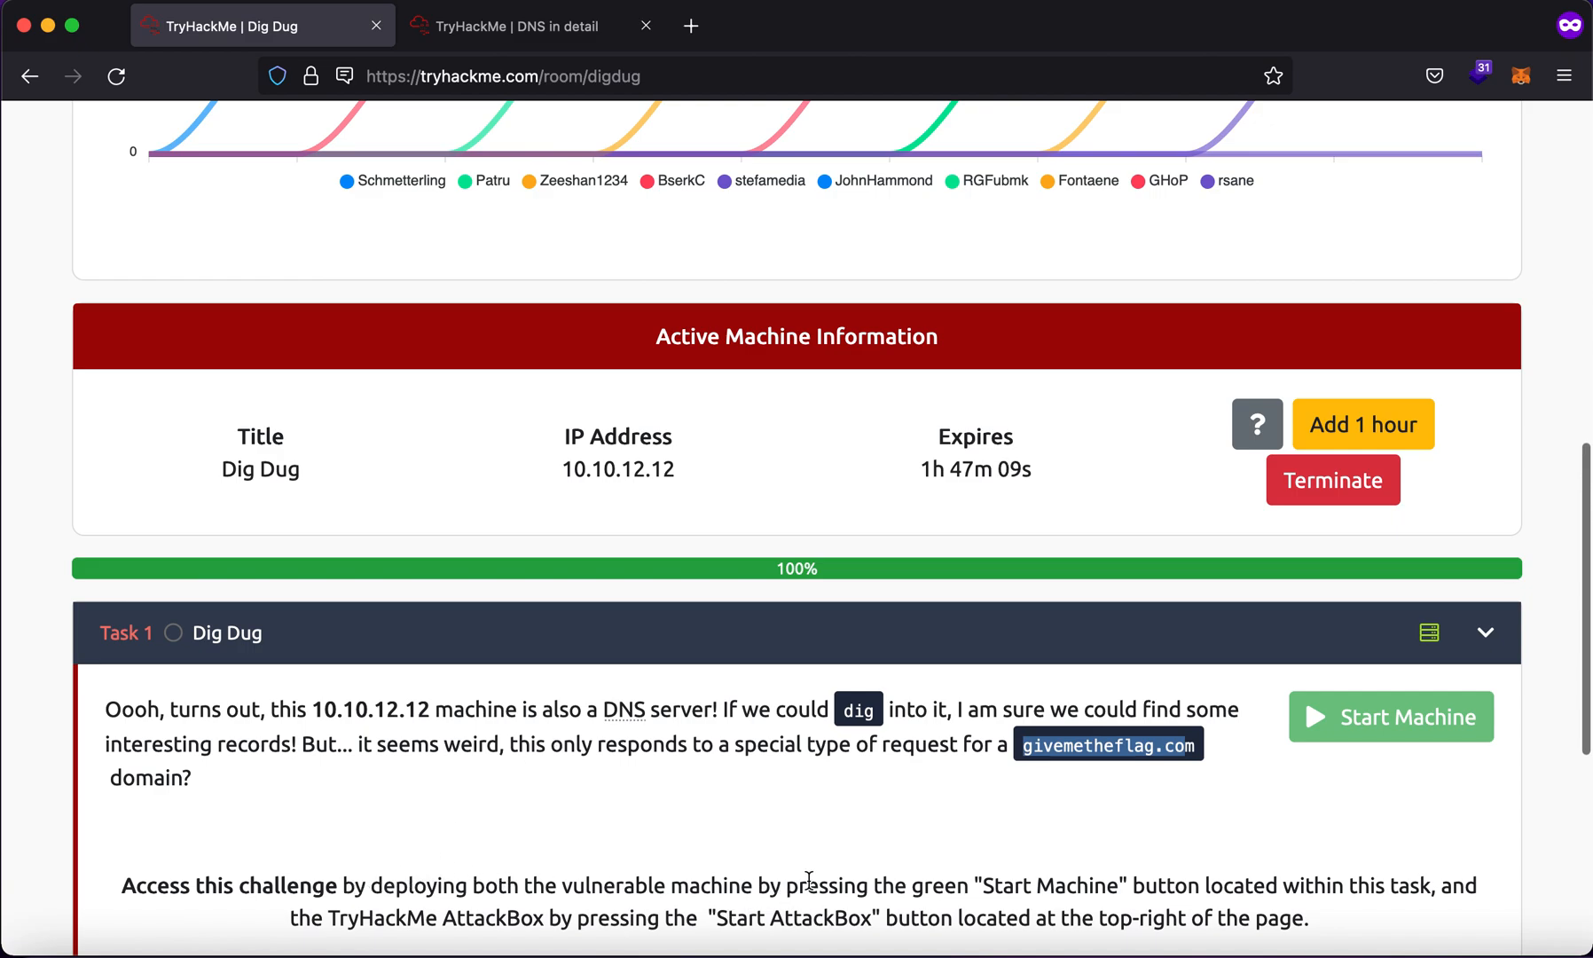
pyautogui.scroll(-3)
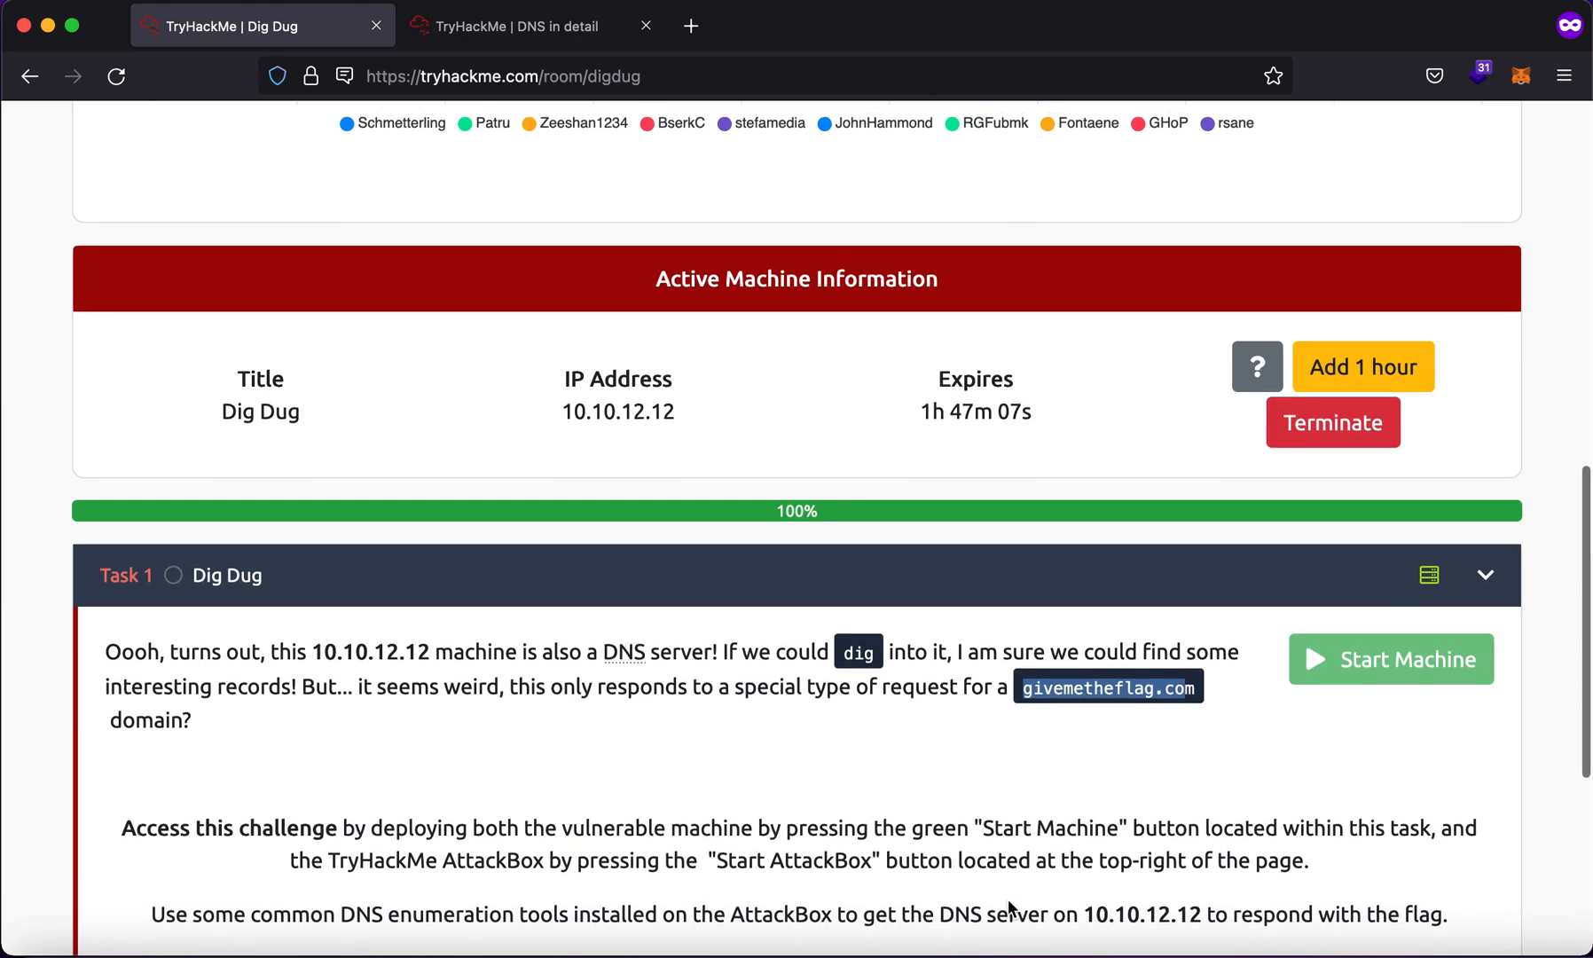
pyautogui.scroll(-3)
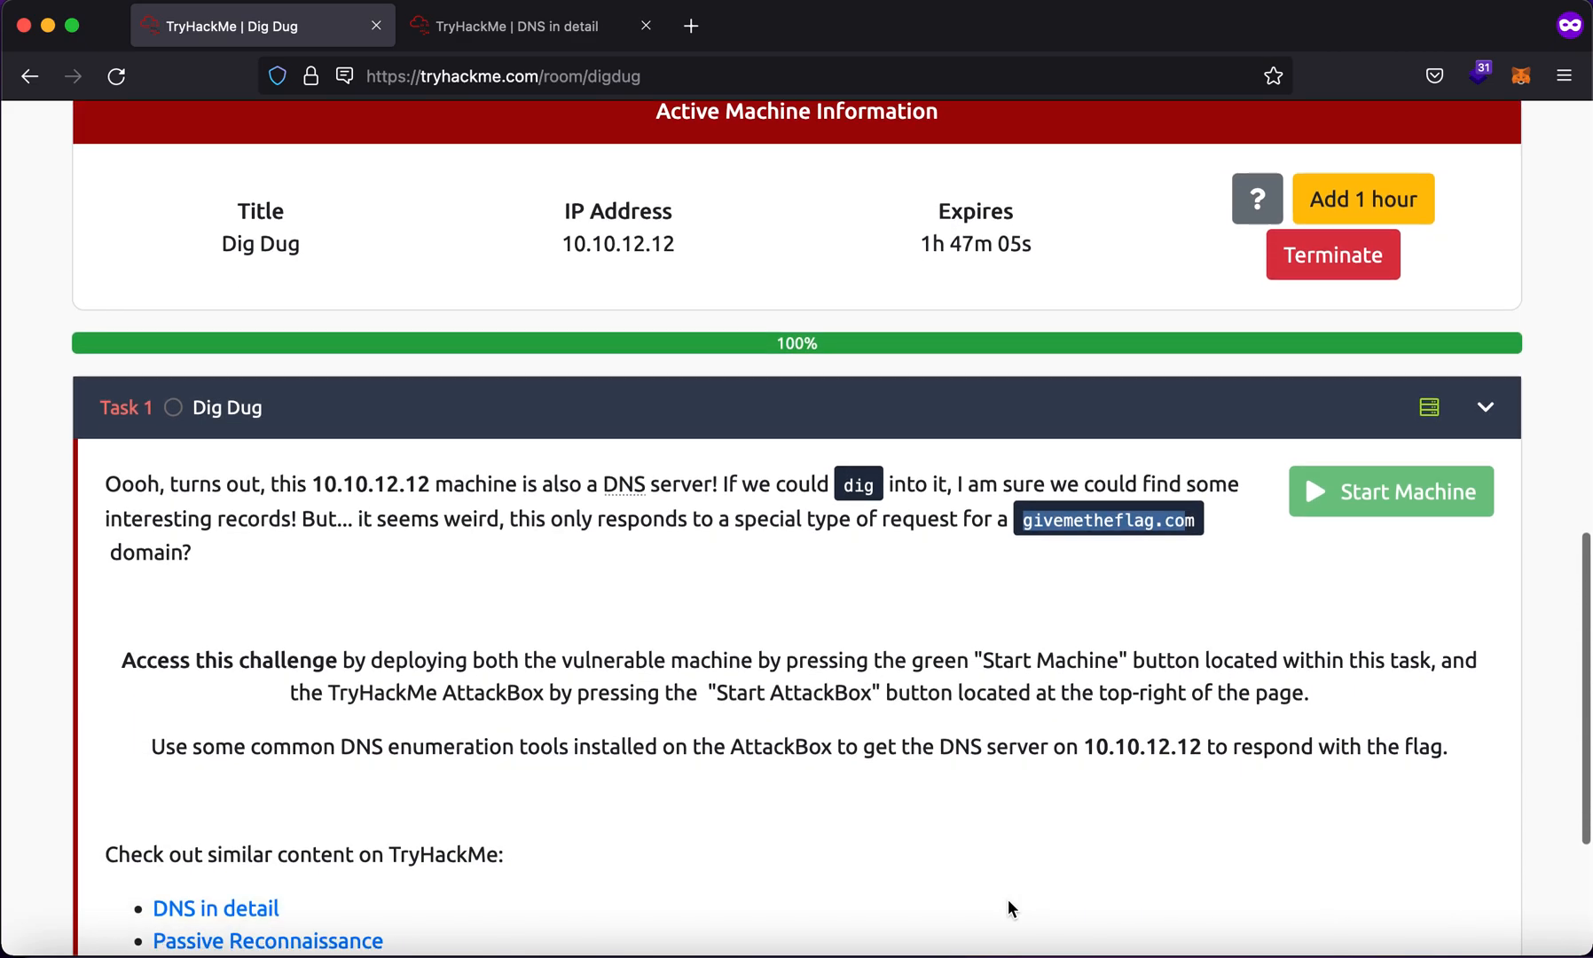
pyautogui.scroll(-3)
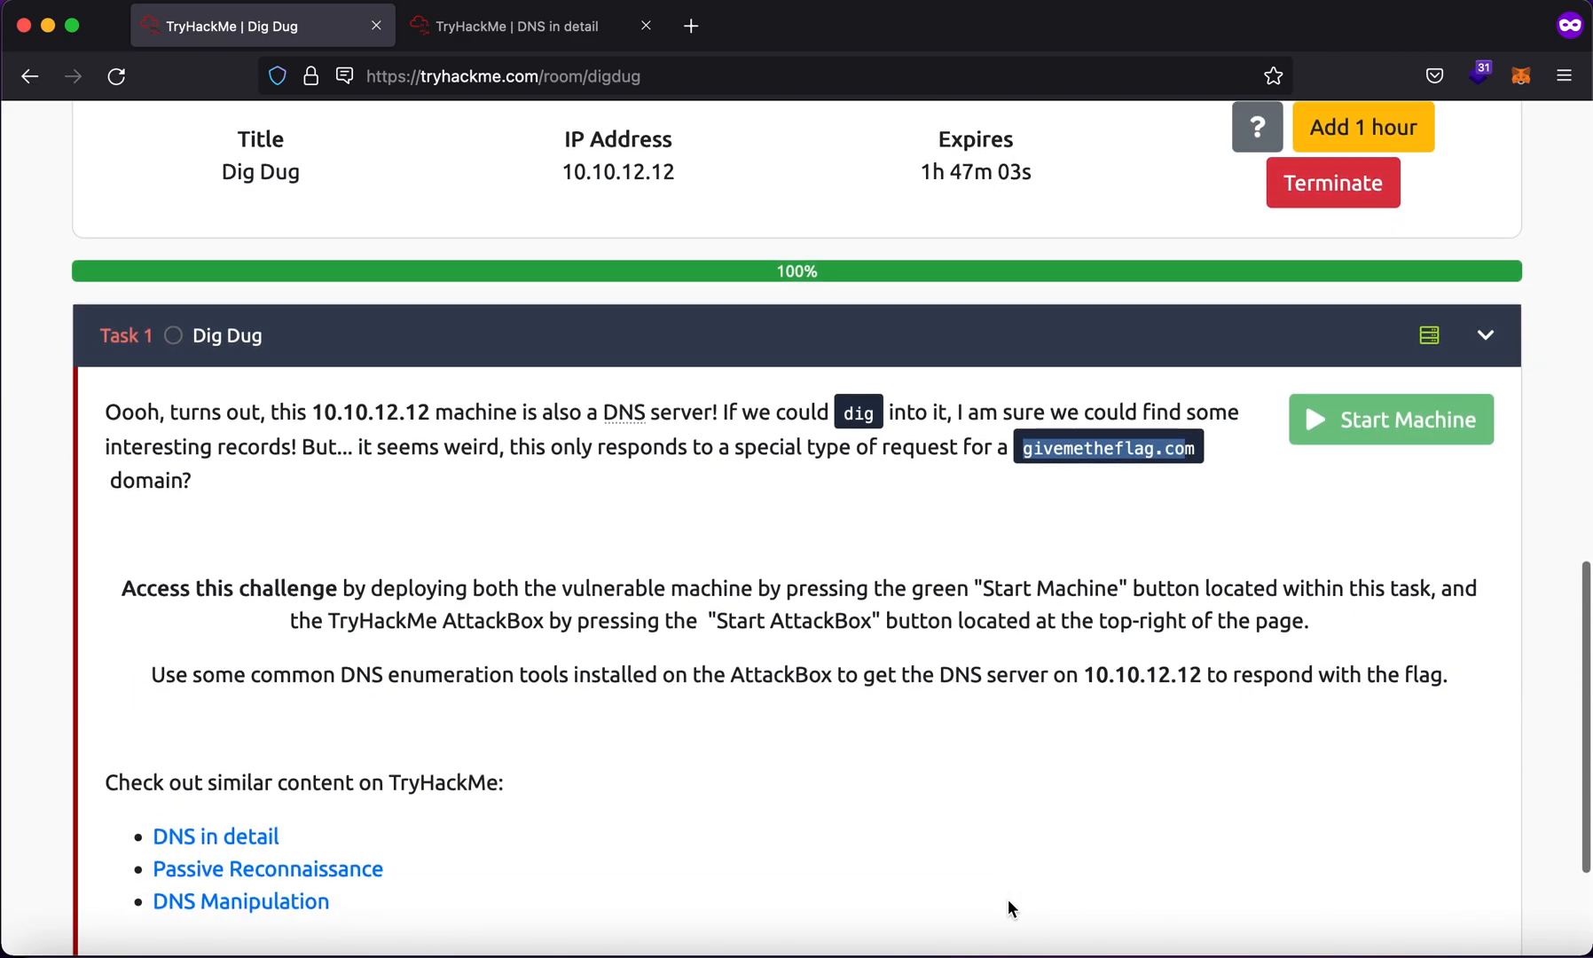
pyautogui.moveTo(410, 851)
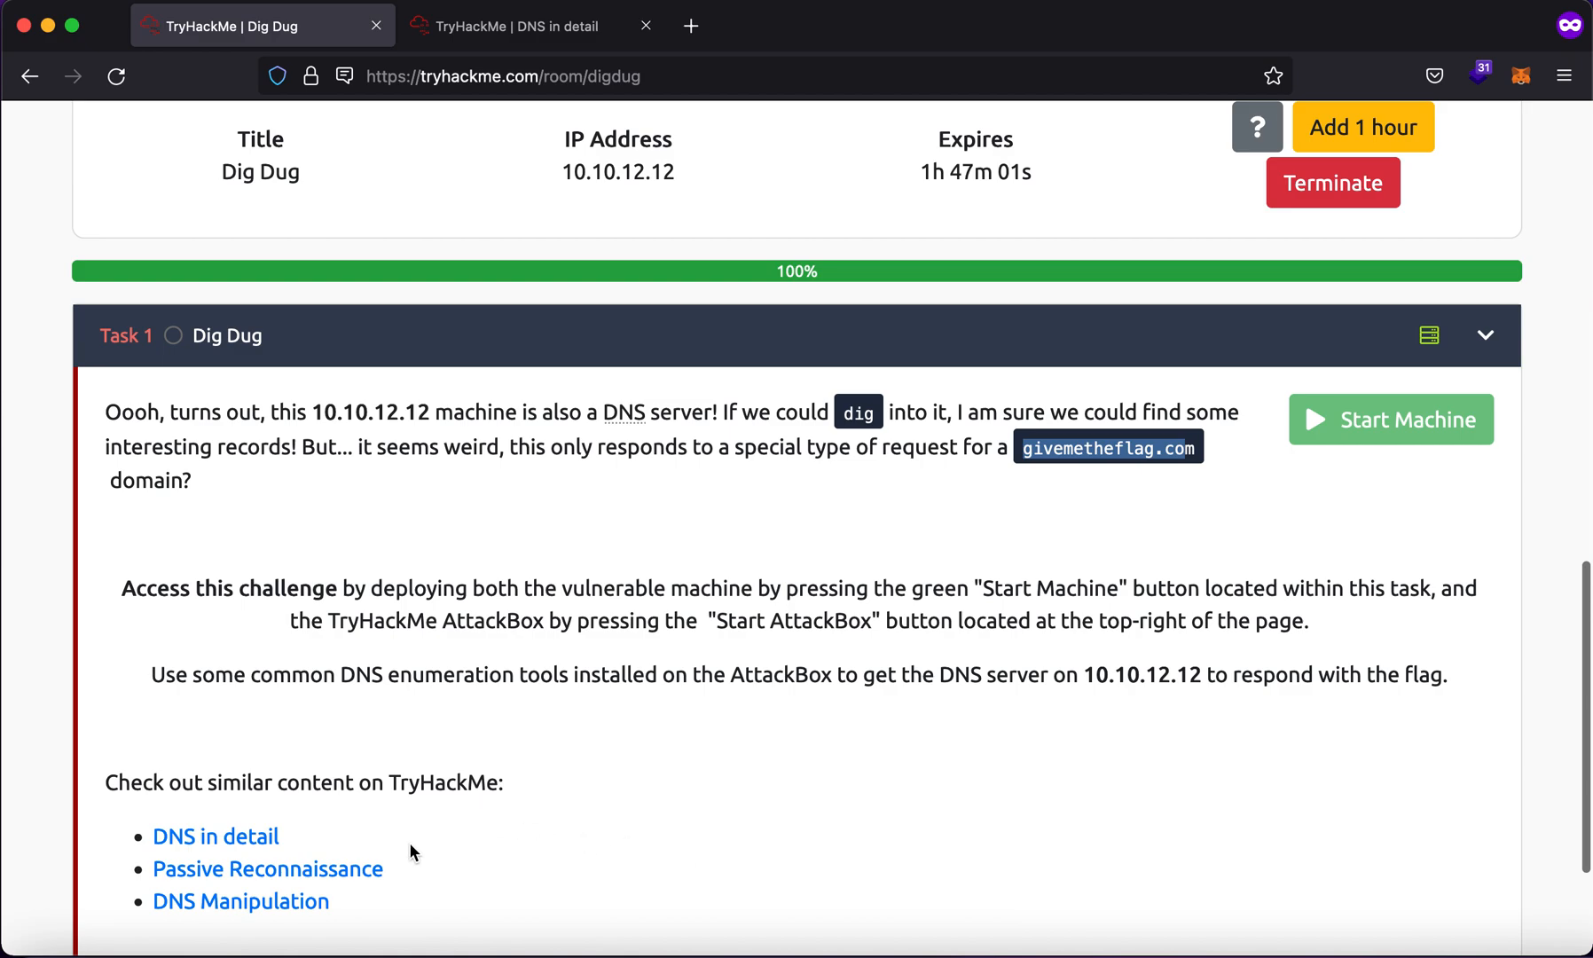
pyautogui.scroll(-3)
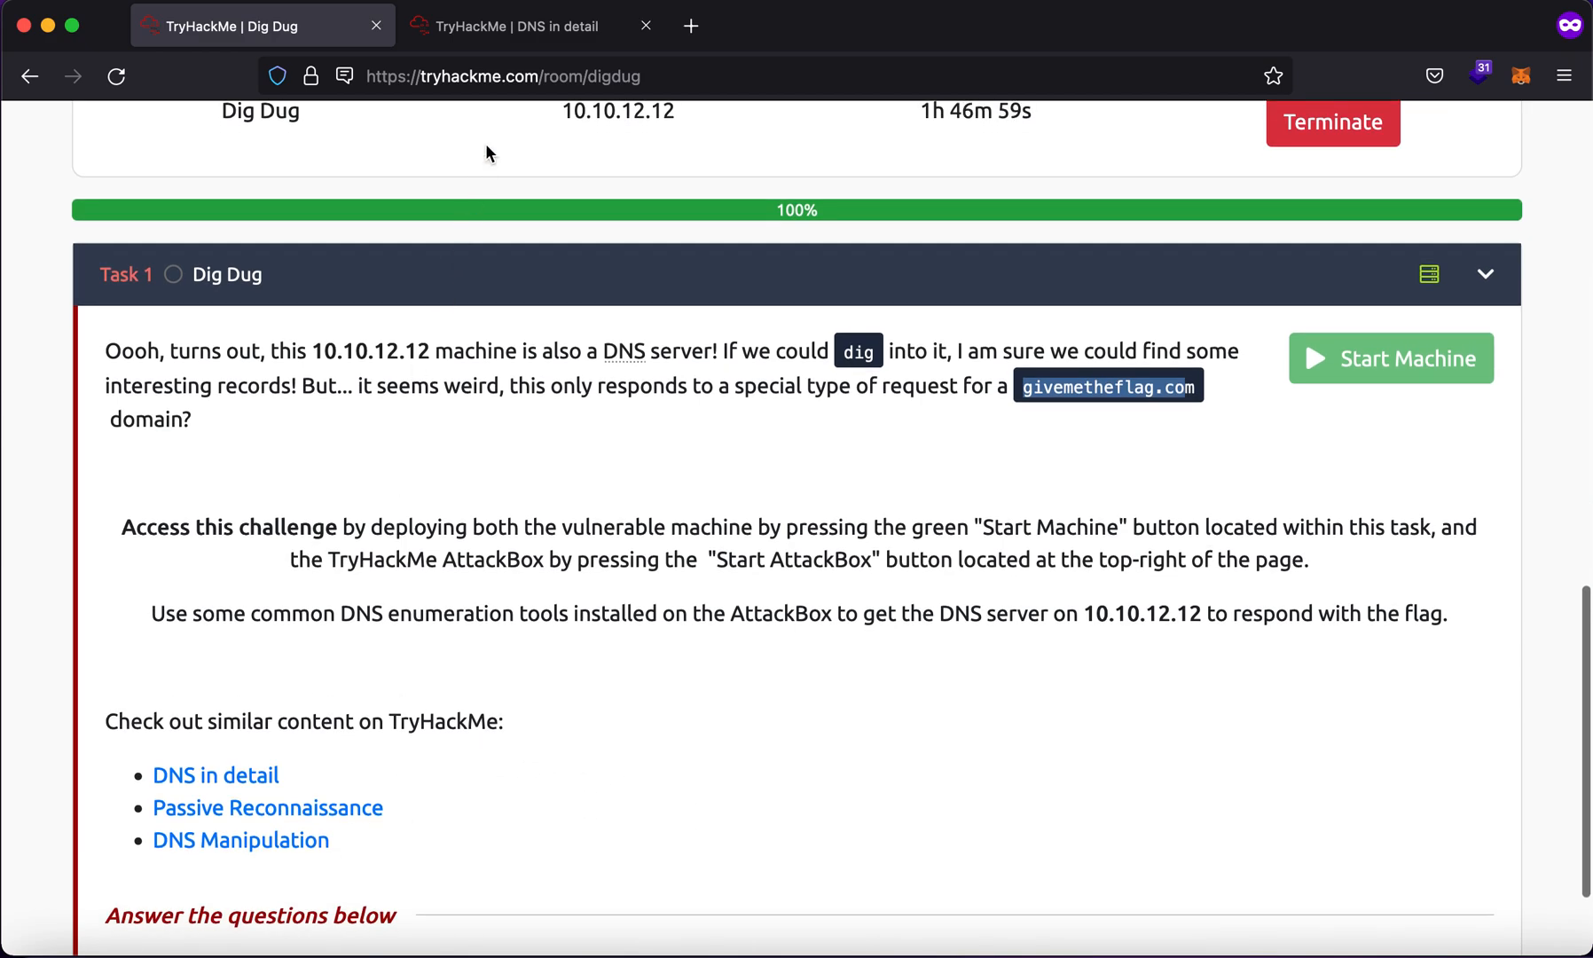
pyautogui.click(518, 25)
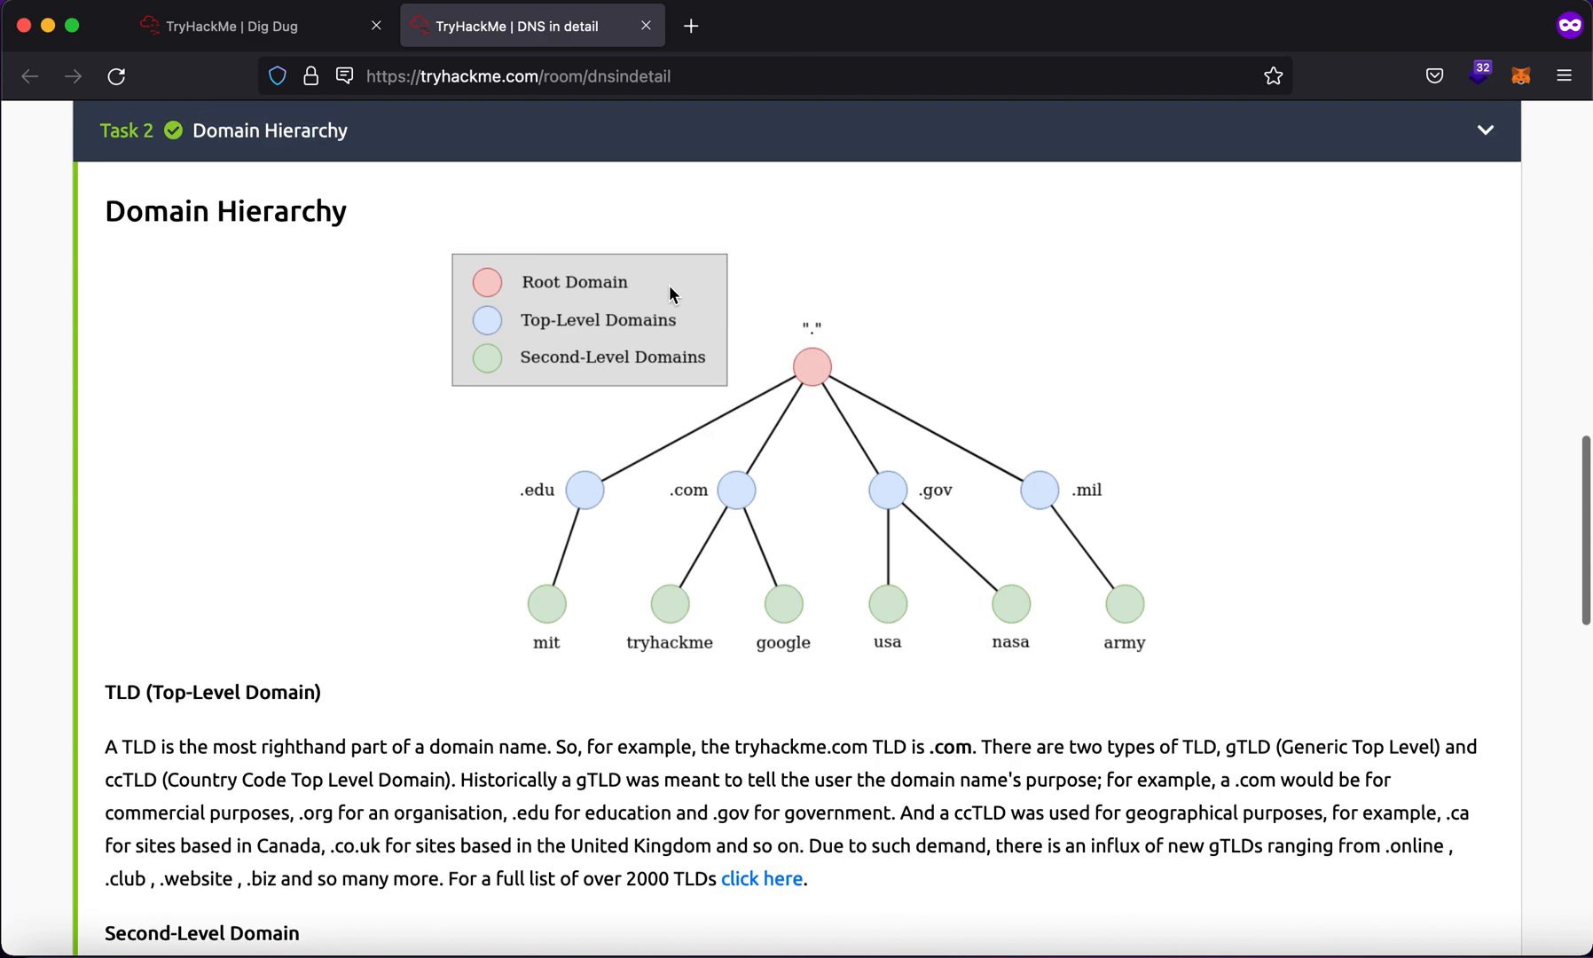
pyautogui.moveTo(634, 399)
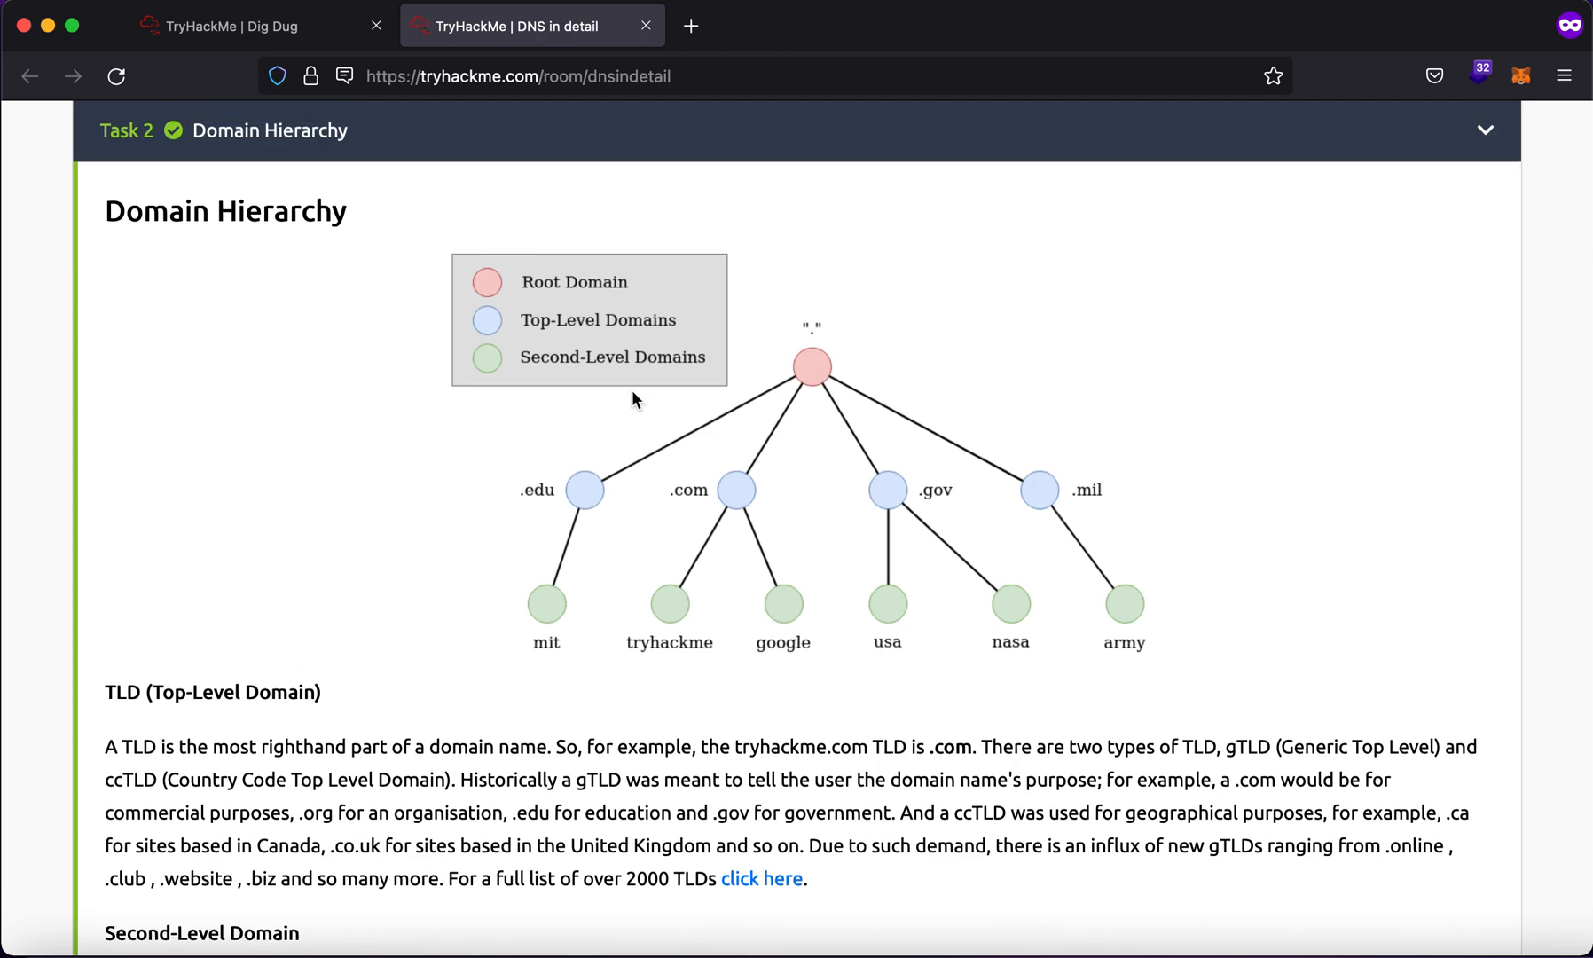
pyautogui.click(518, 77)
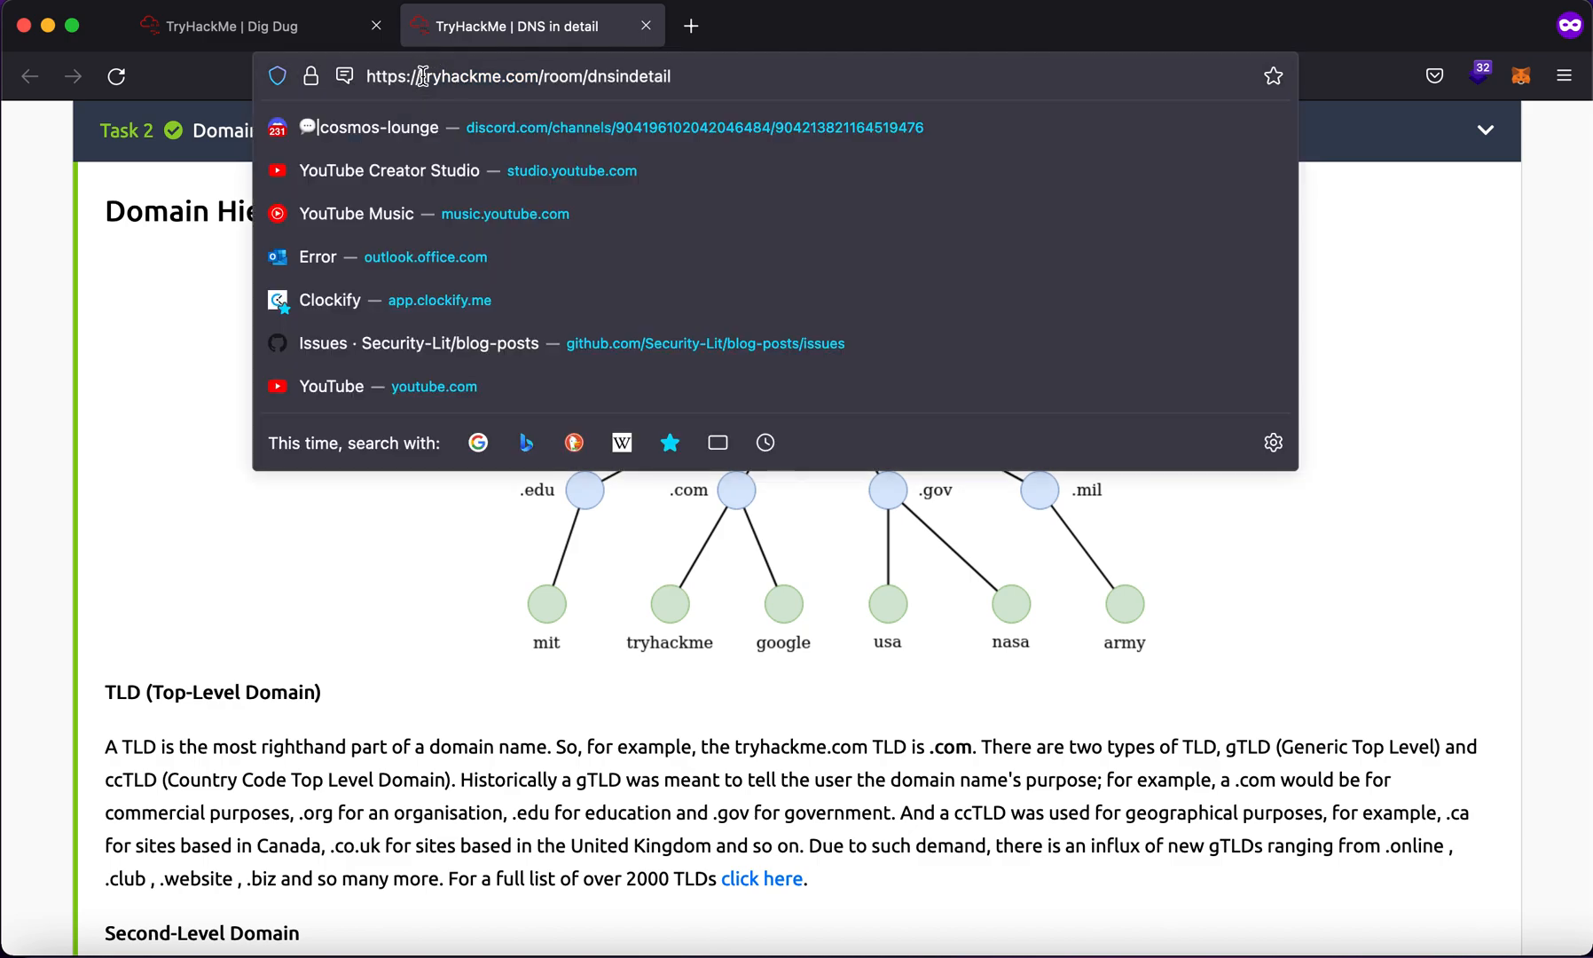
pyautogui.doubleClick(477, 76)
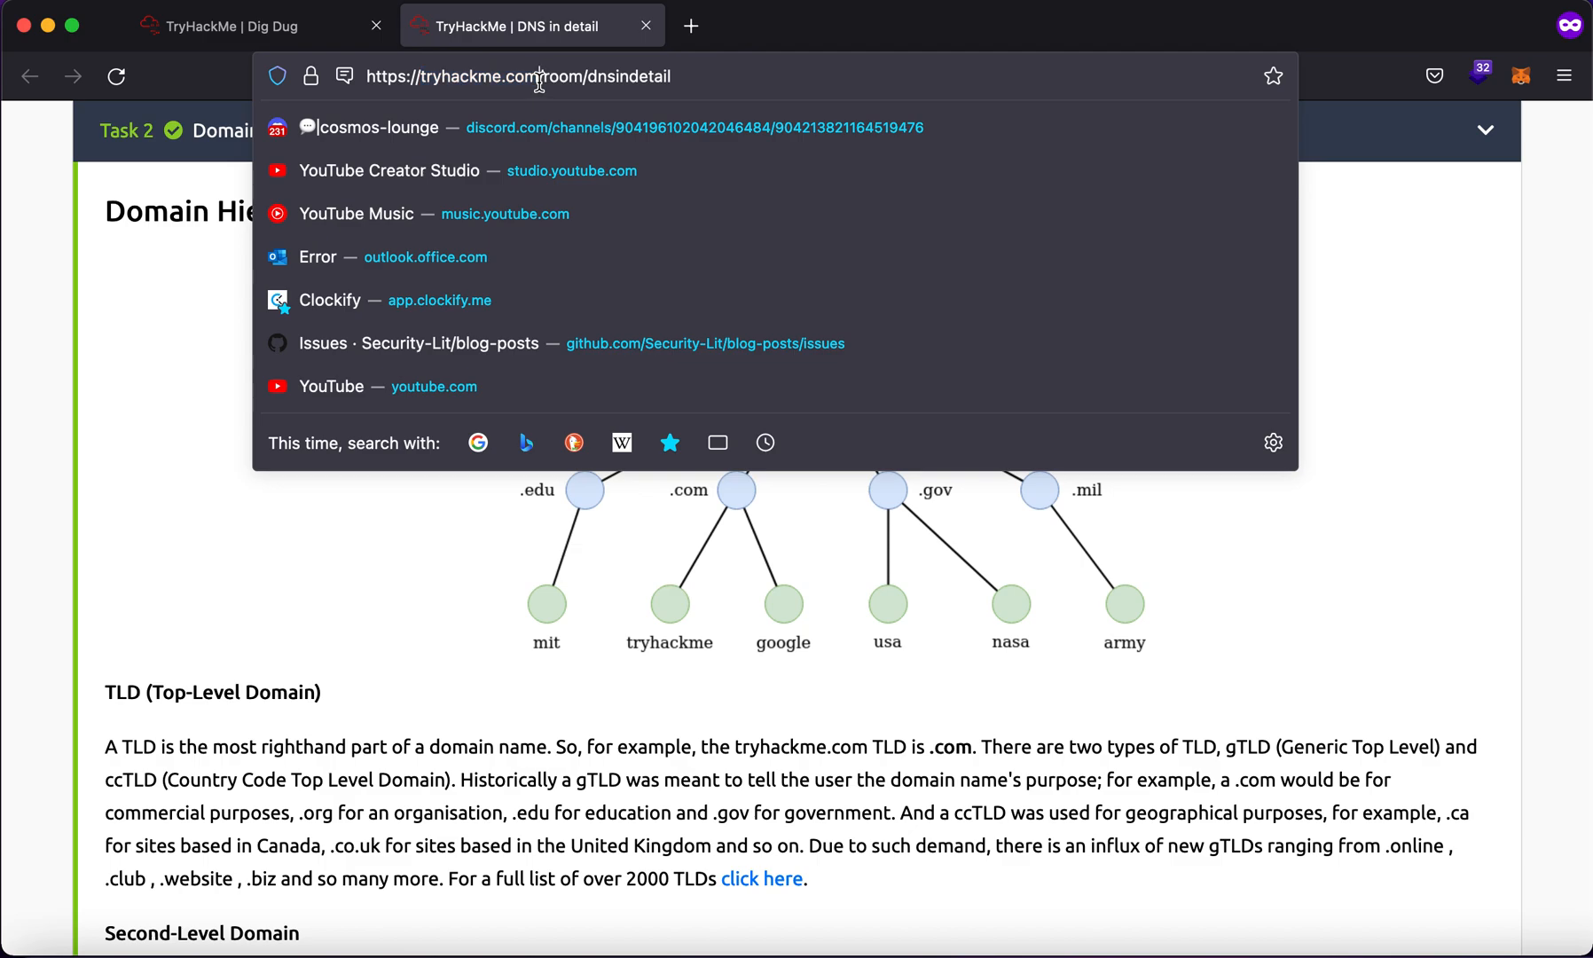
pyautogui.doubleClick(483, 77)
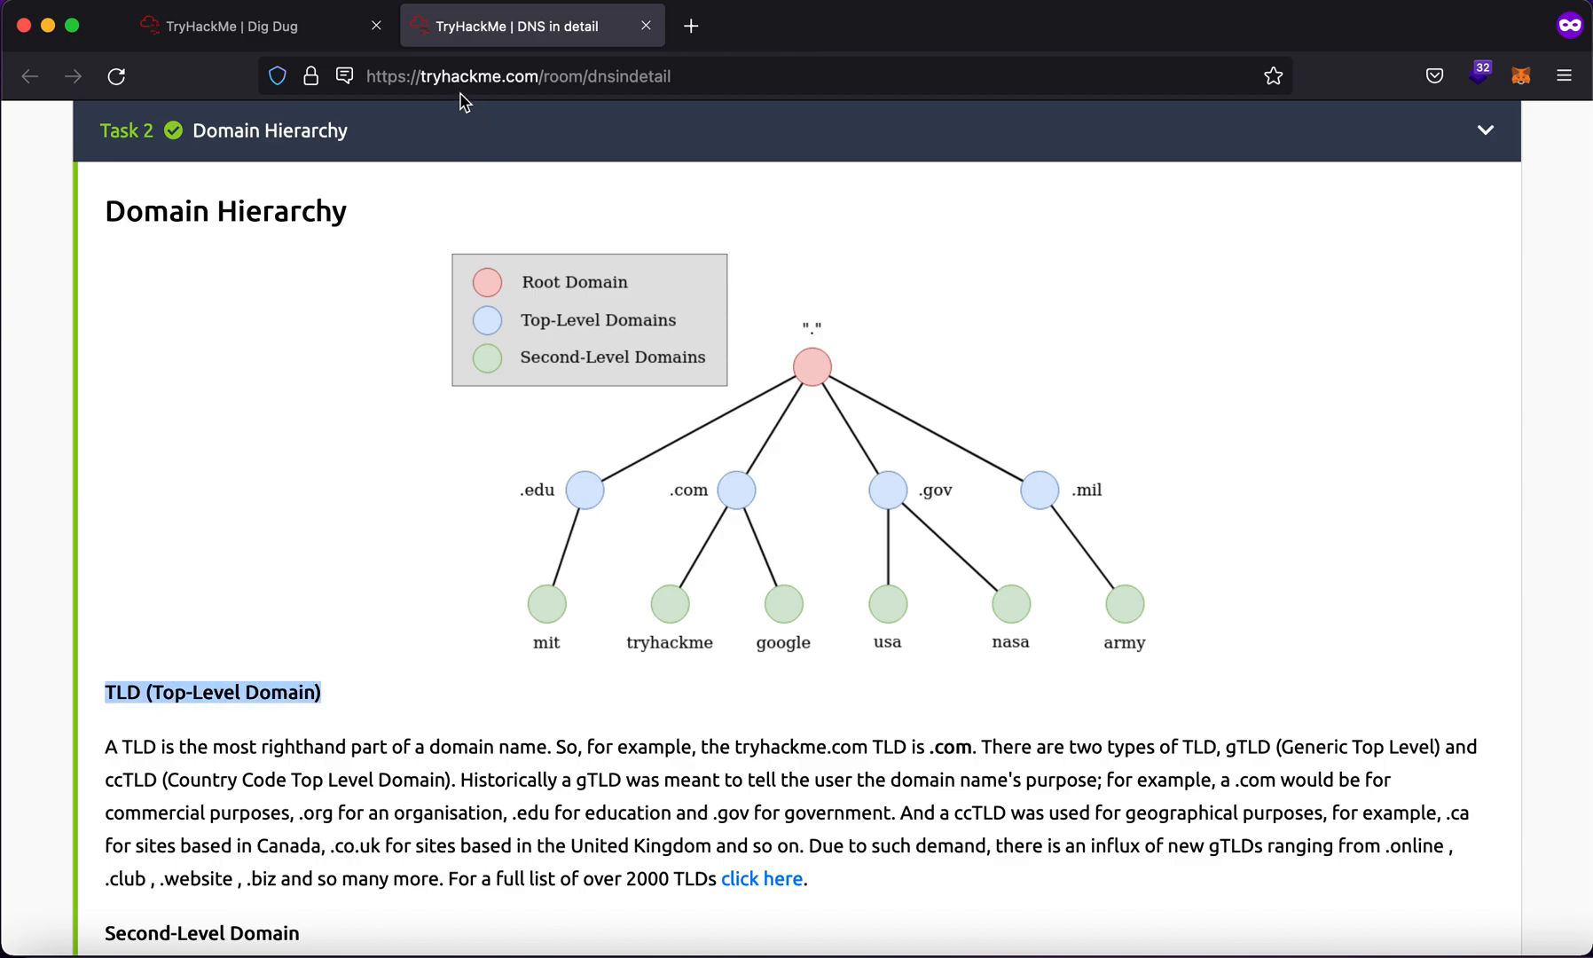
pyautogui.scroll(-3)
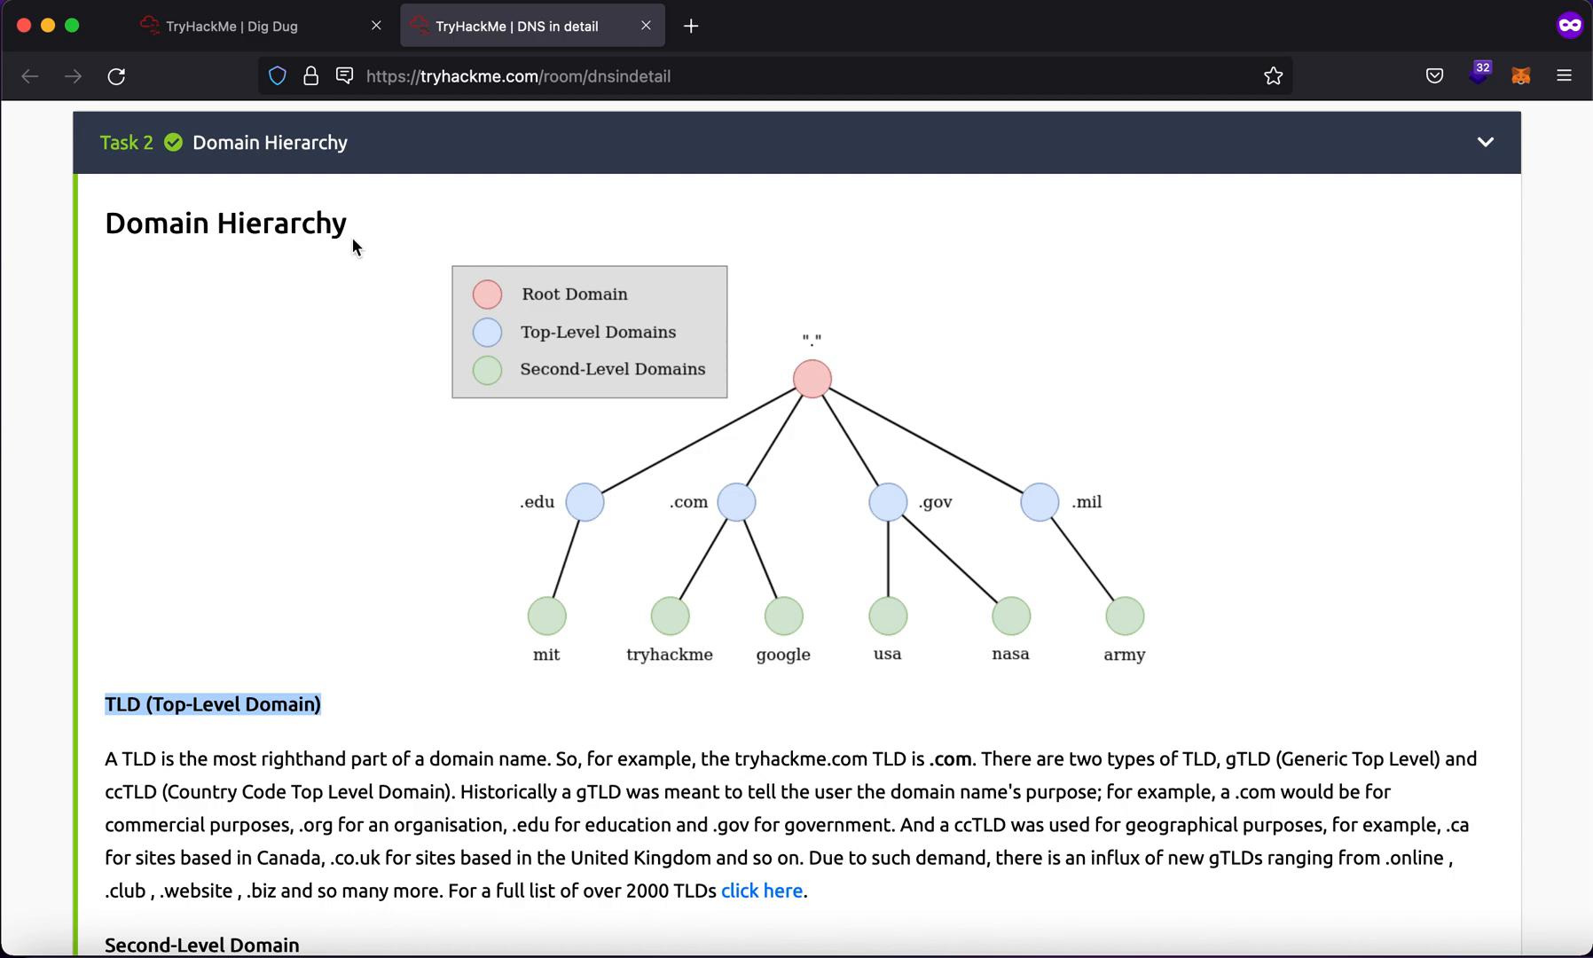
pyautogui.click(218, 24)
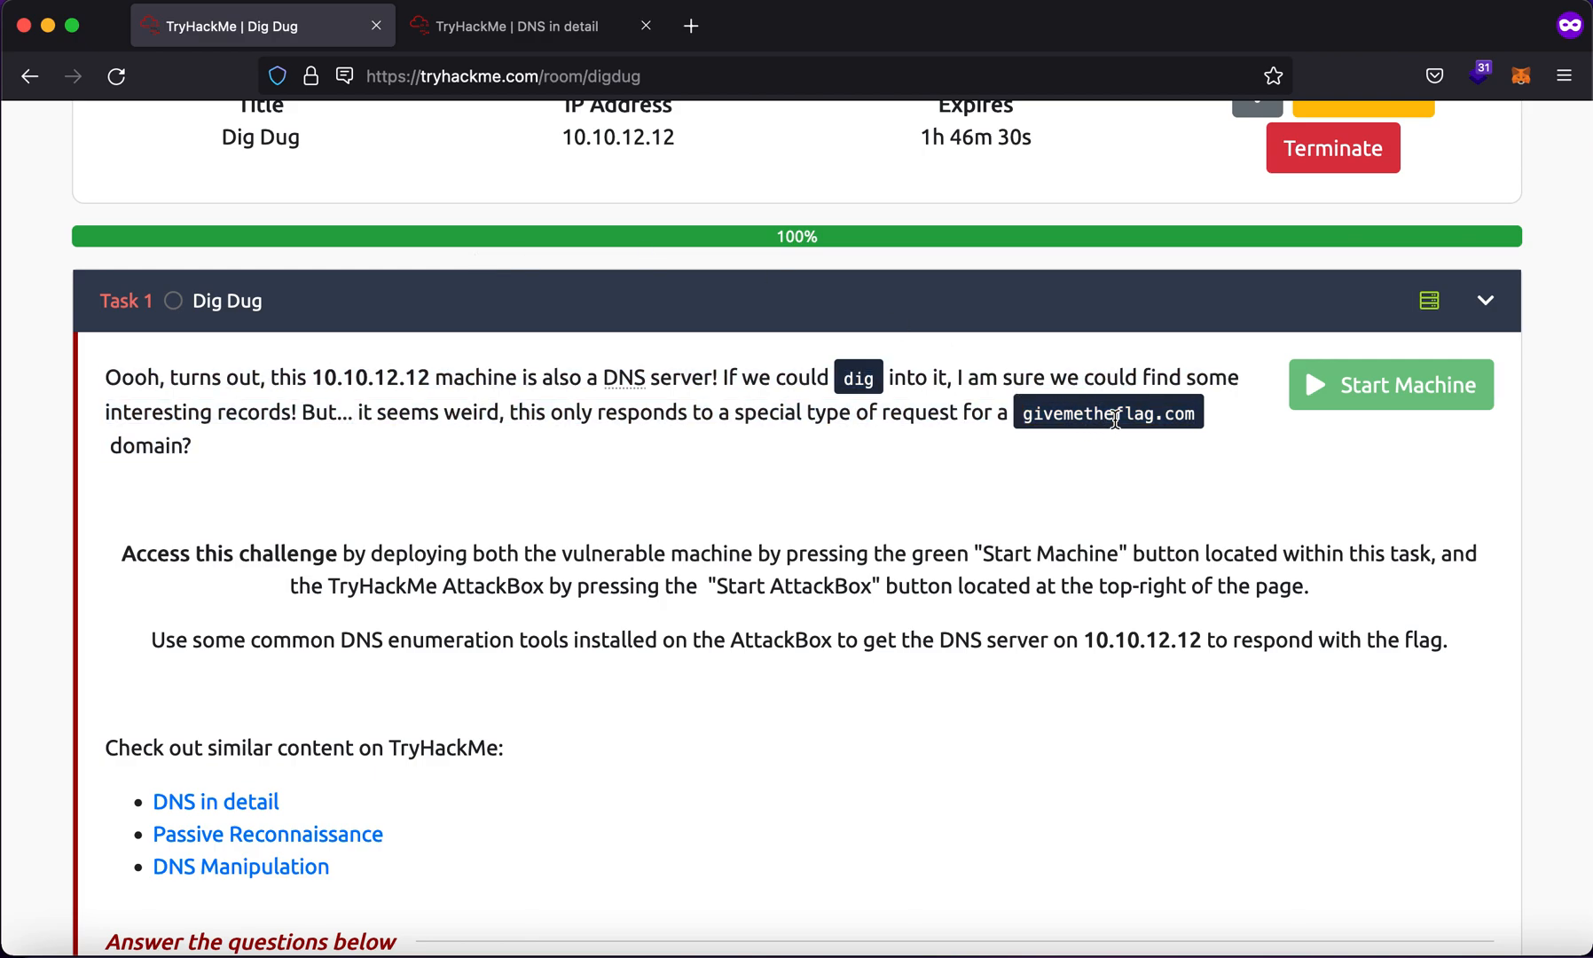
# Select givemetheflag.com in the Dig Dug task and start typing in the terminal
pyautogui.doubleClick(1107, 411)
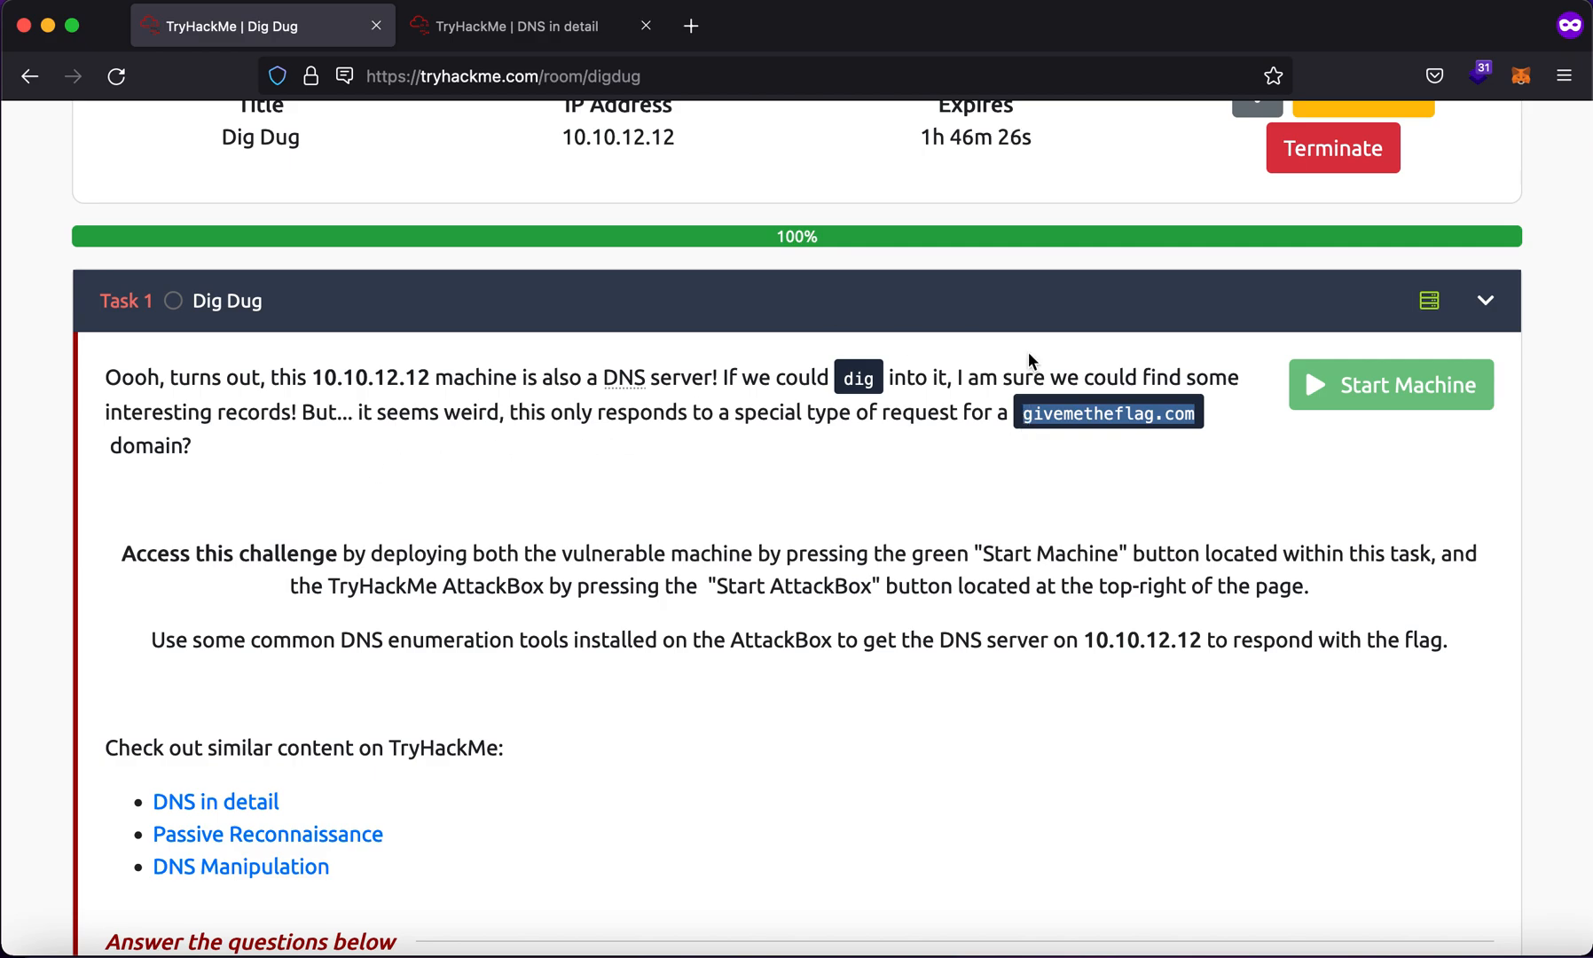
pyautogui.moveTo(266, 415)
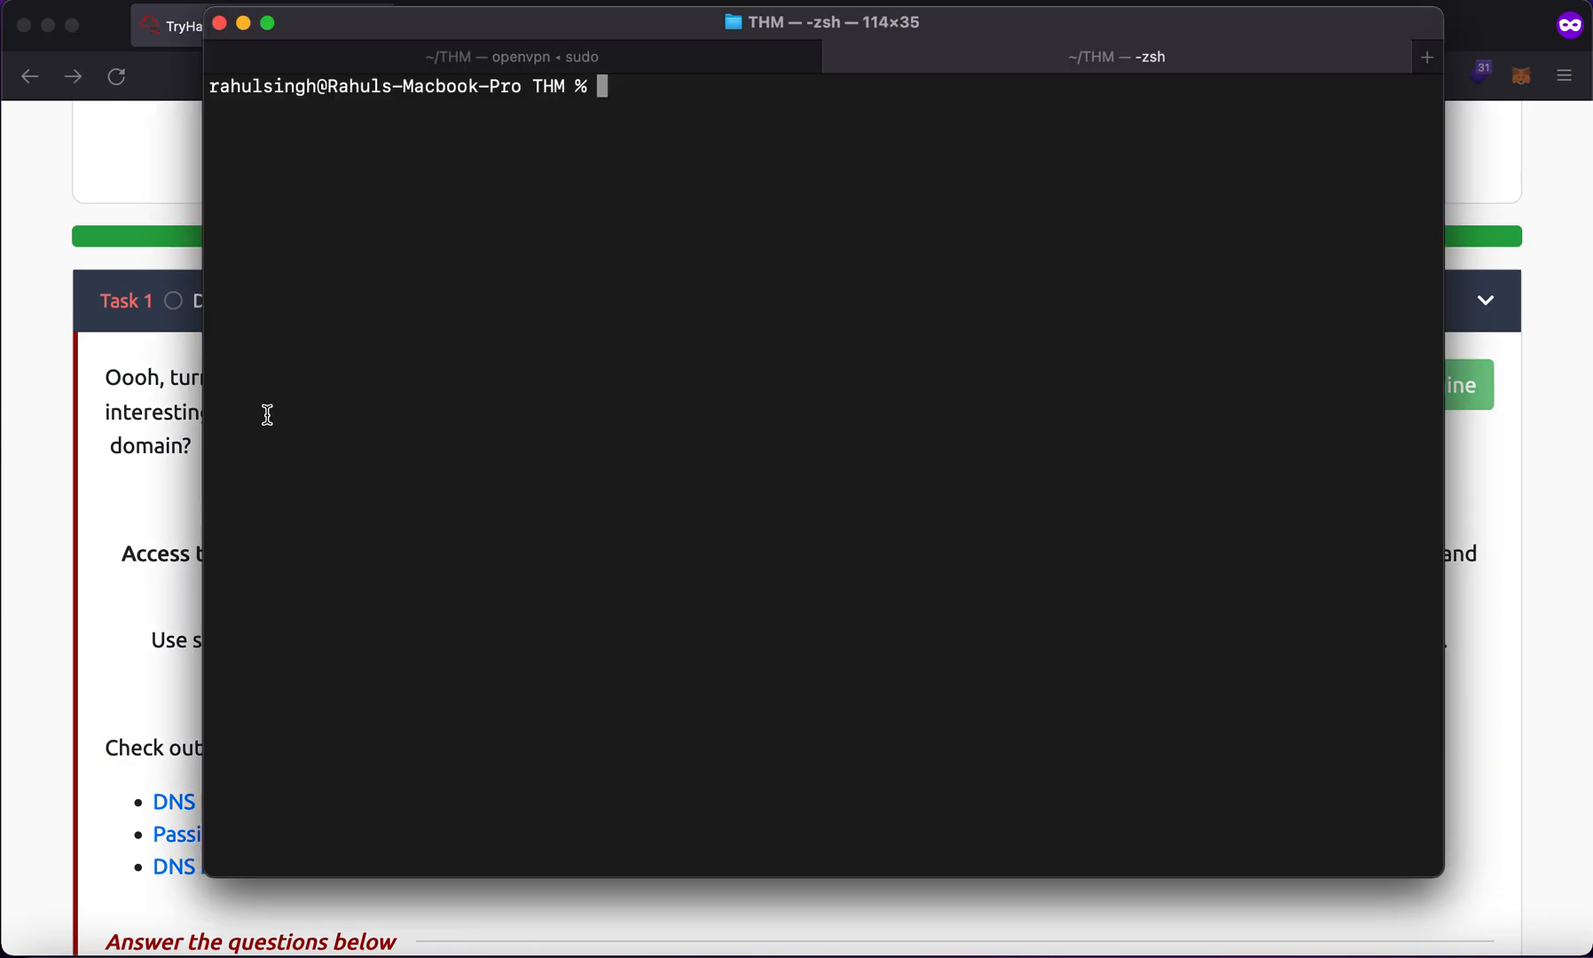
pyautogui.write('gi')
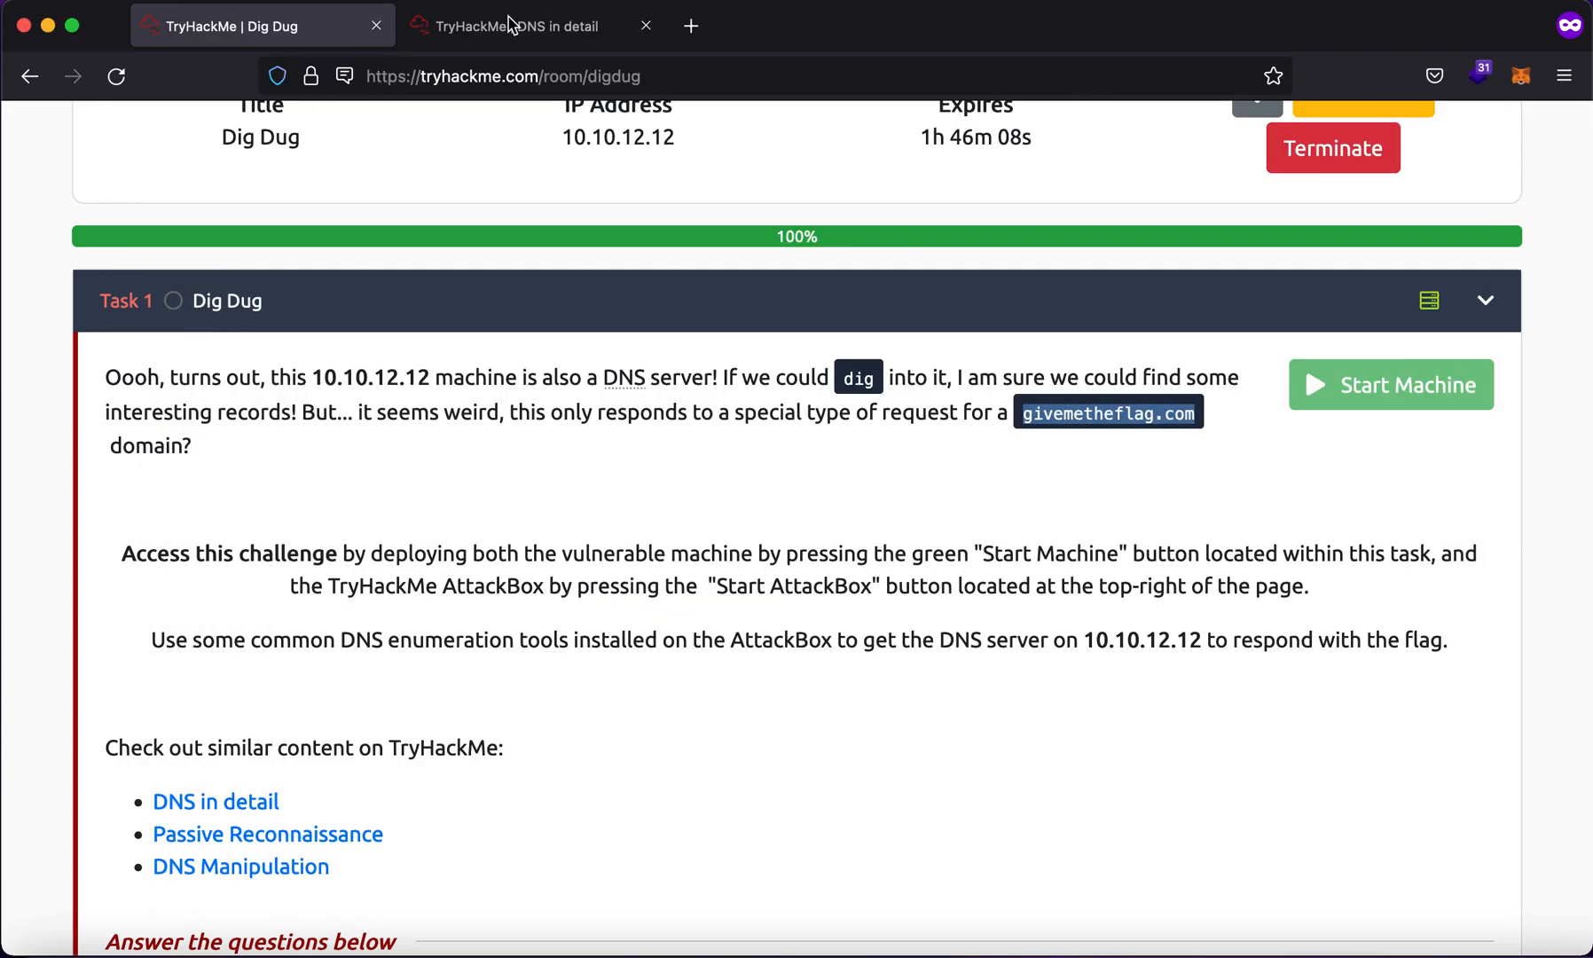
# In the DNS in detail room, expand Task 3 Record Types and highlight the A record's IPv4 addresses phrase
pyautogui.click(518, 25)
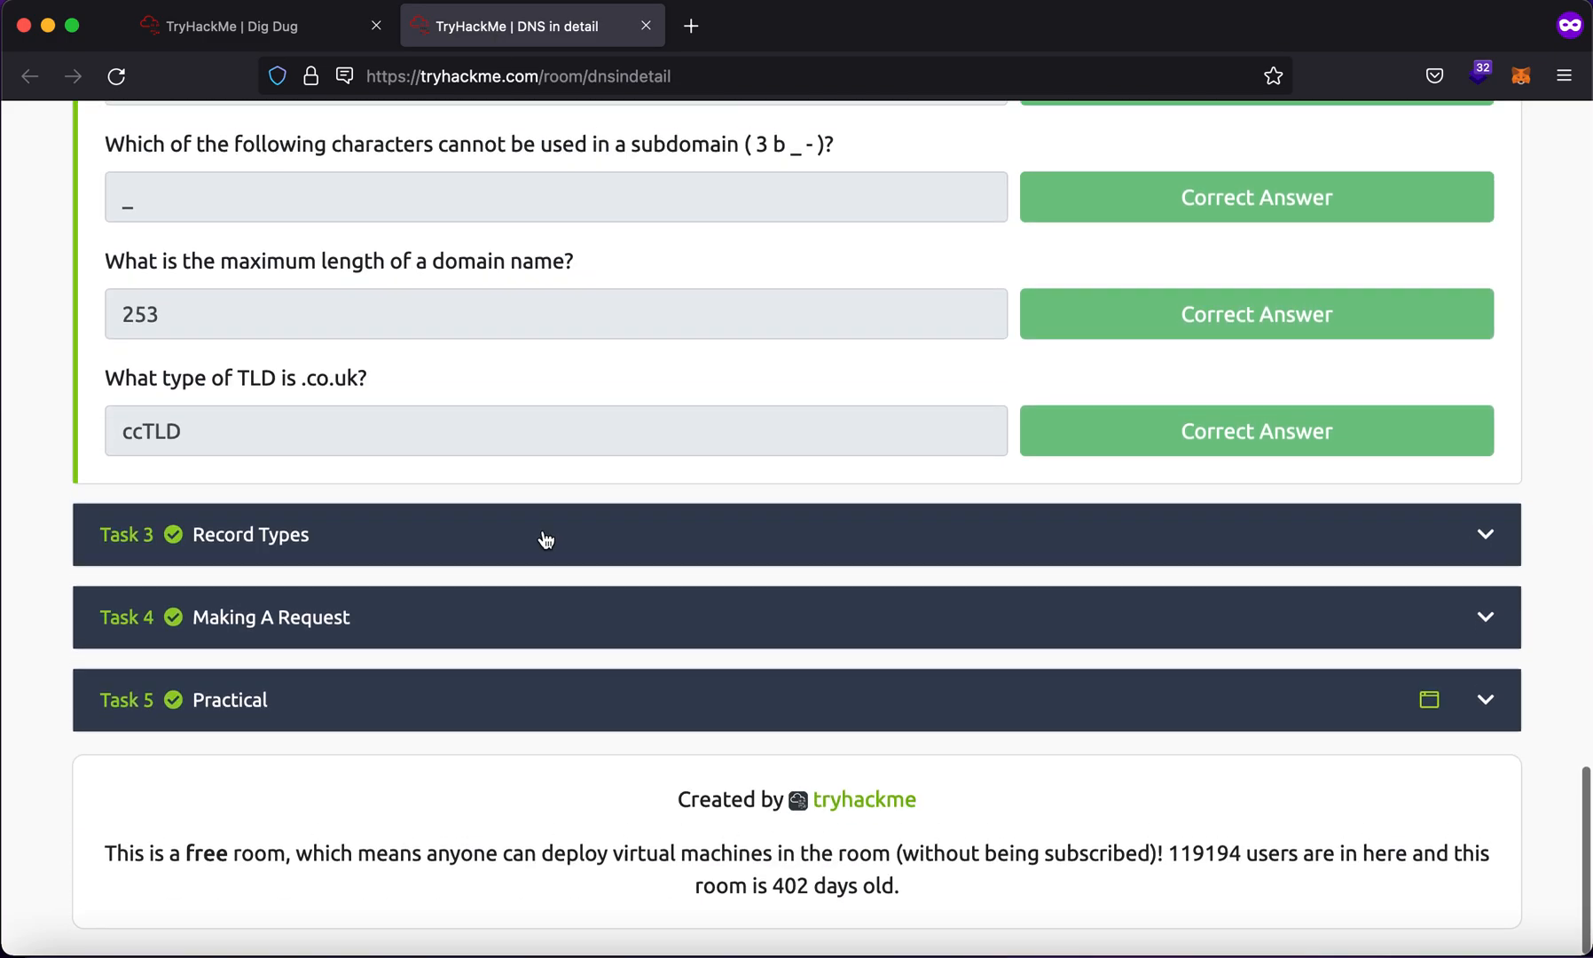
pyautogui.click(548, 534)
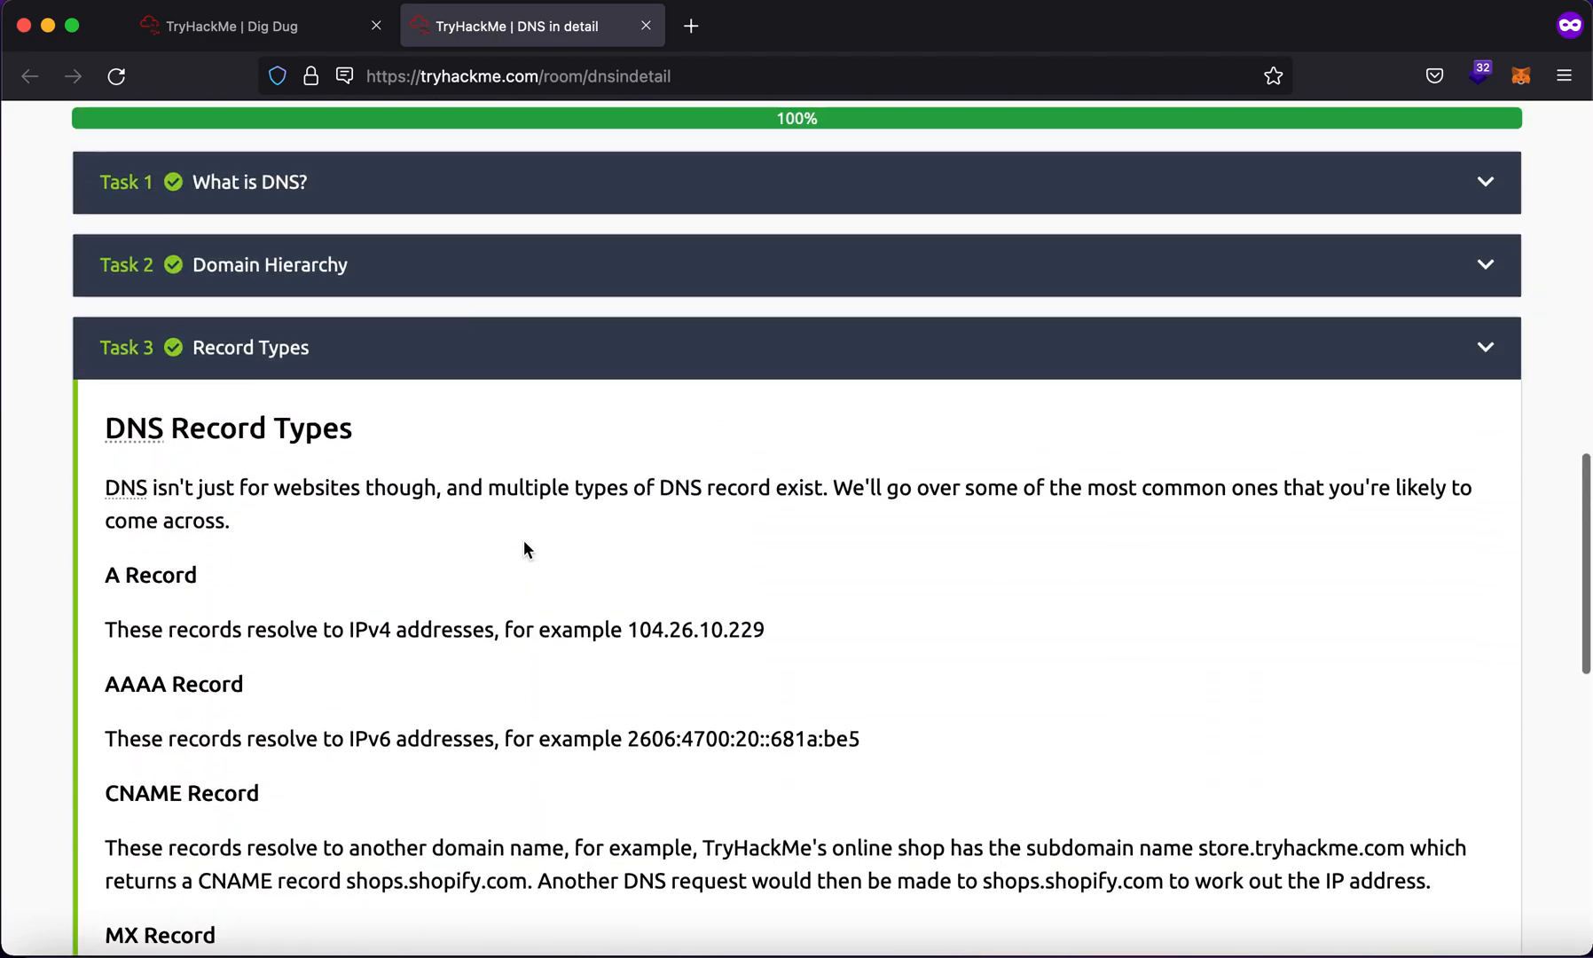
pyautogui.doubleClick(151, 575)
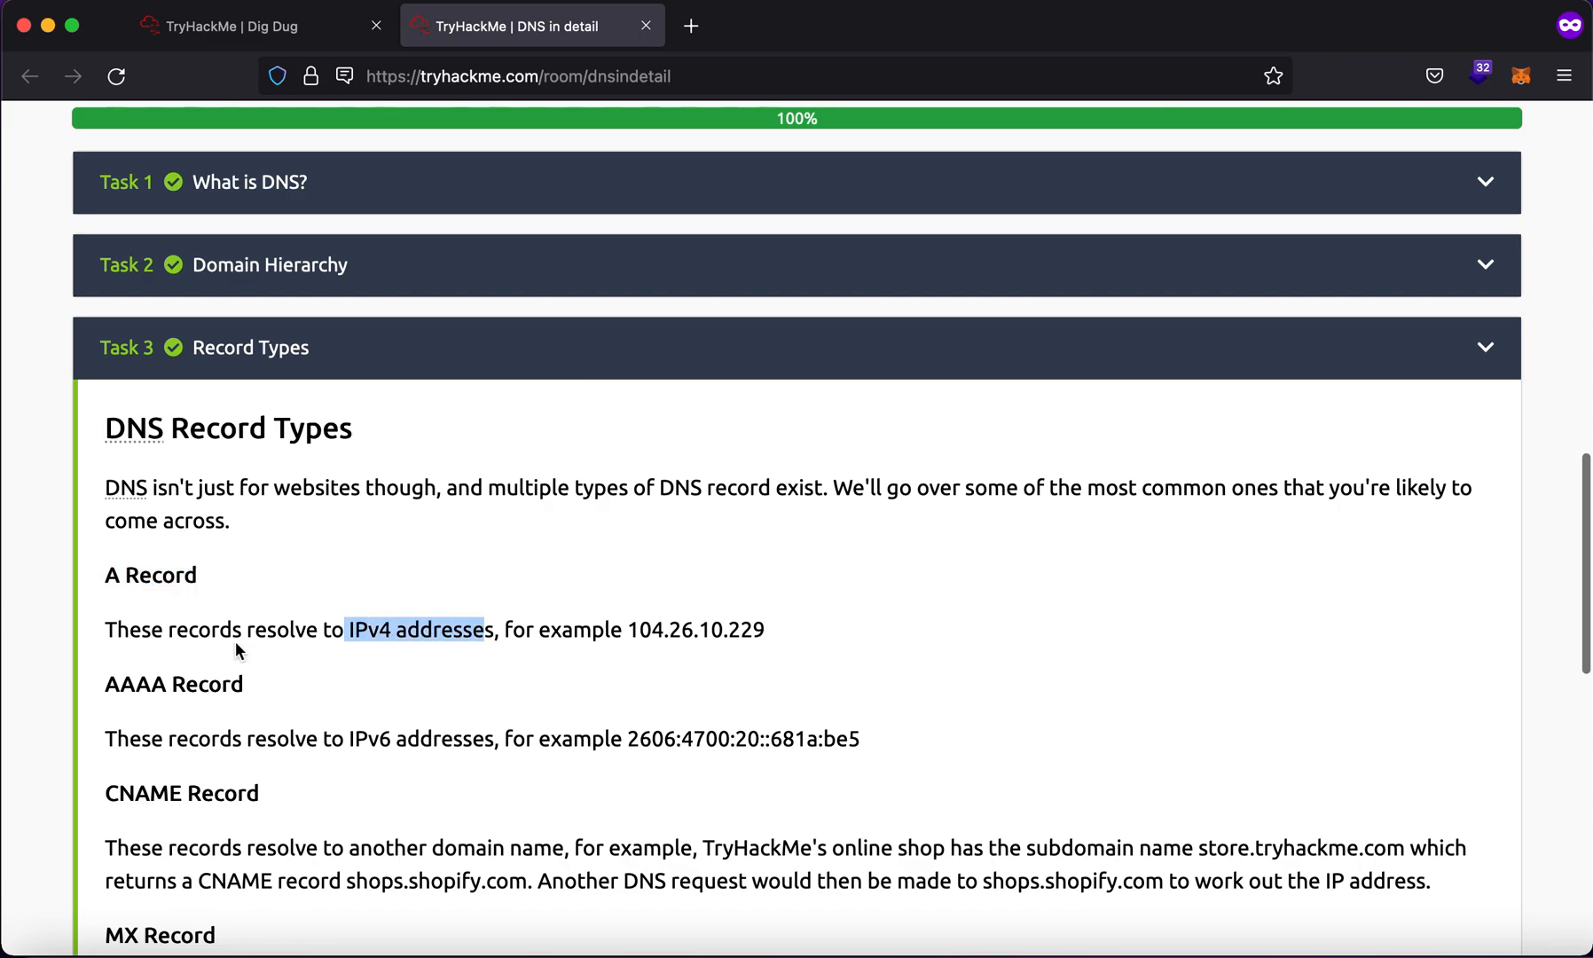
pyautogui.scroll(-3)
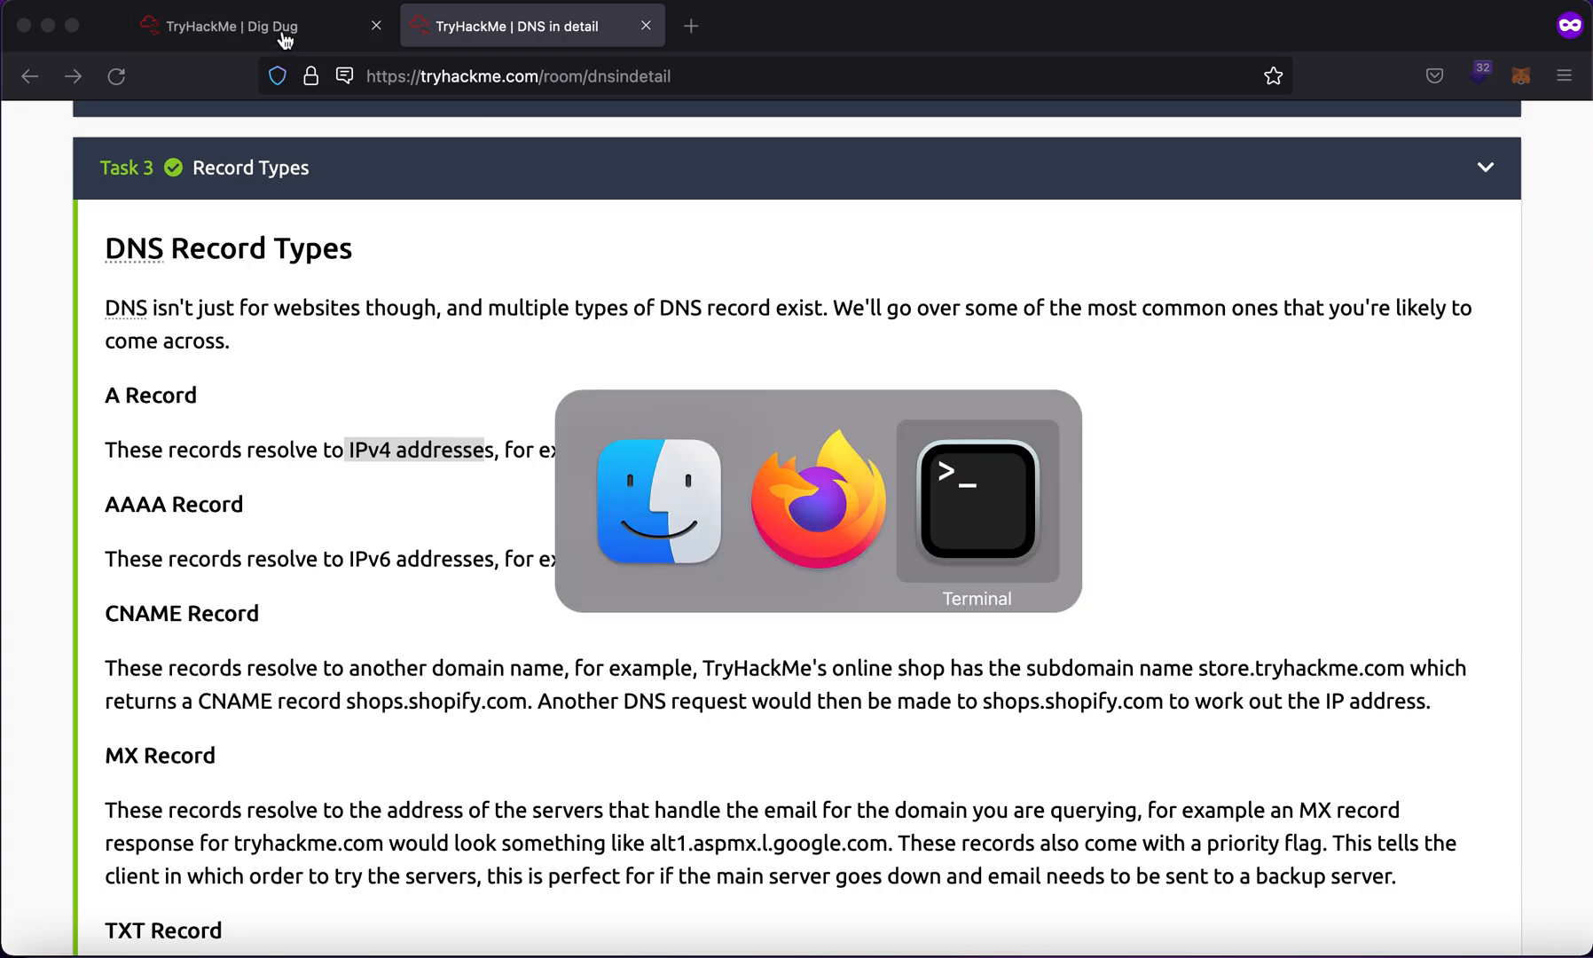
pyautogui.click(974, 498)
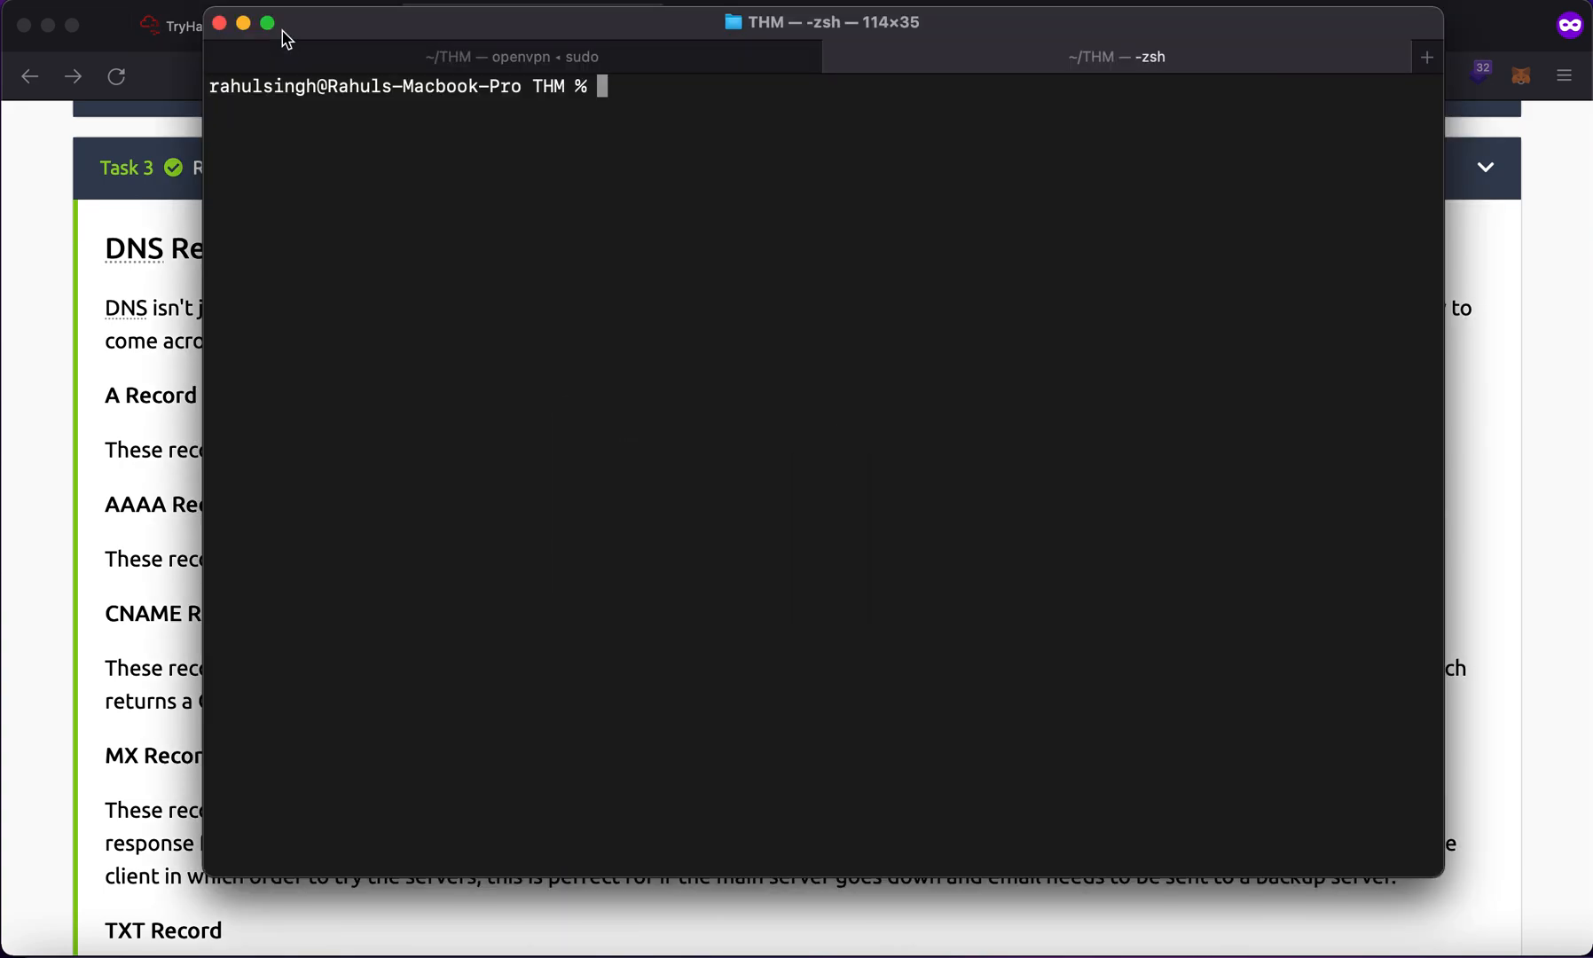
pyautogui.write('gid')
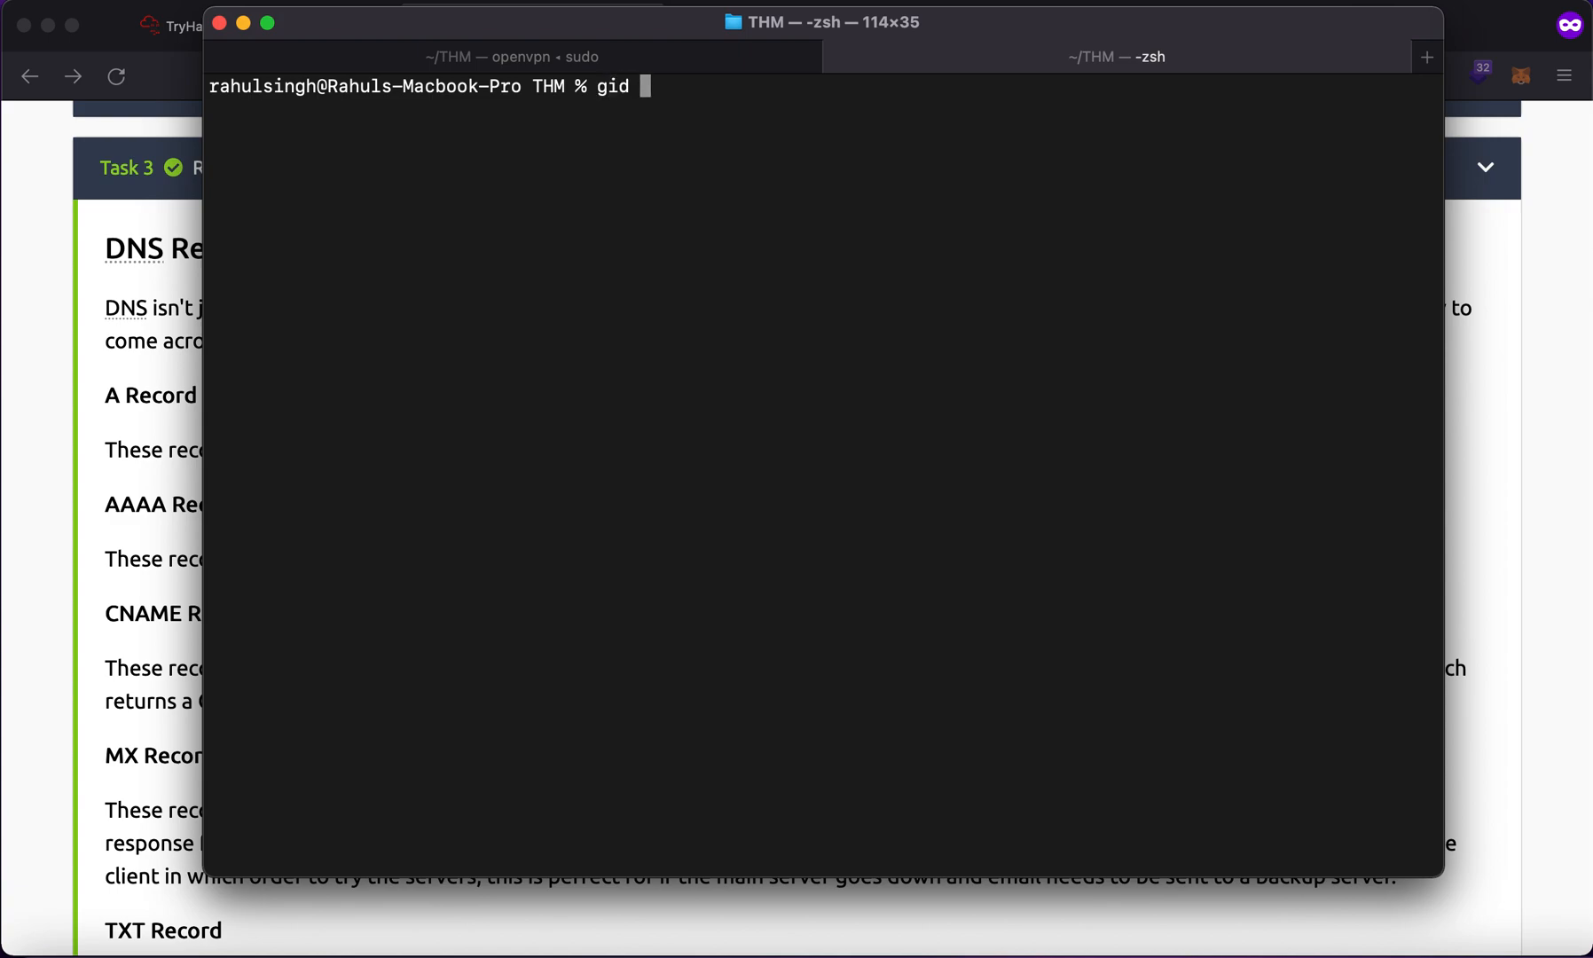
pyautogui.write('dig')
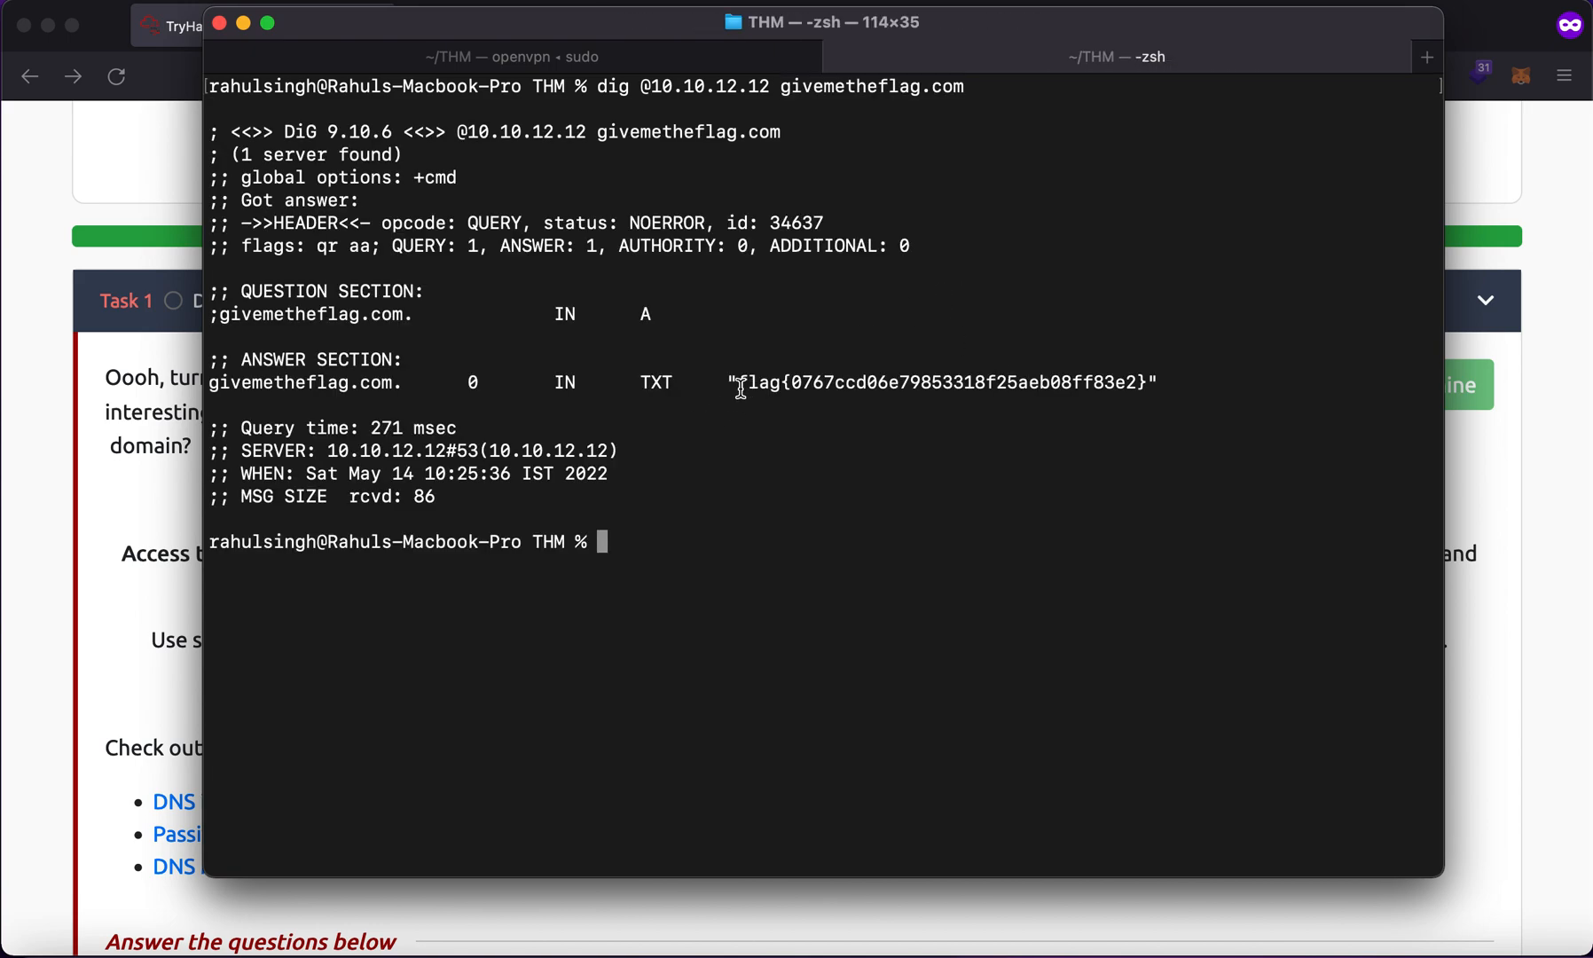
pyautogui.moveTo(738, 381); pyautogui.dragTo(1142, 382)
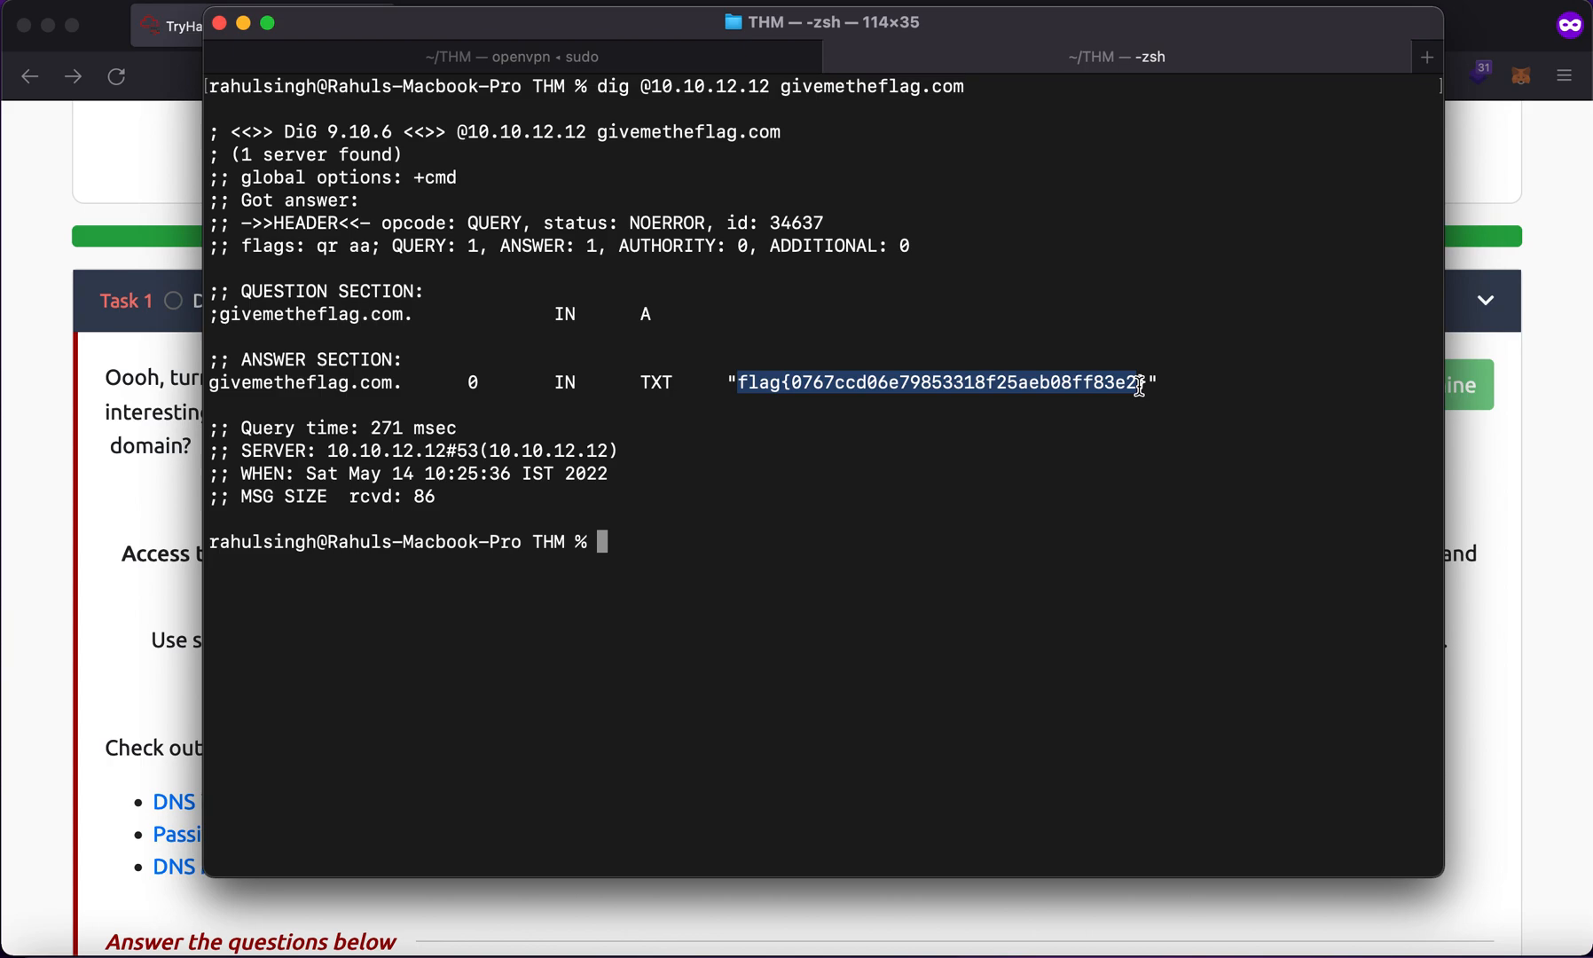
# Run 'nslookup -type=A givemetheflag.com 10.10.12.12' using the domain copied from the dig line
pyautogui.write('nsl')
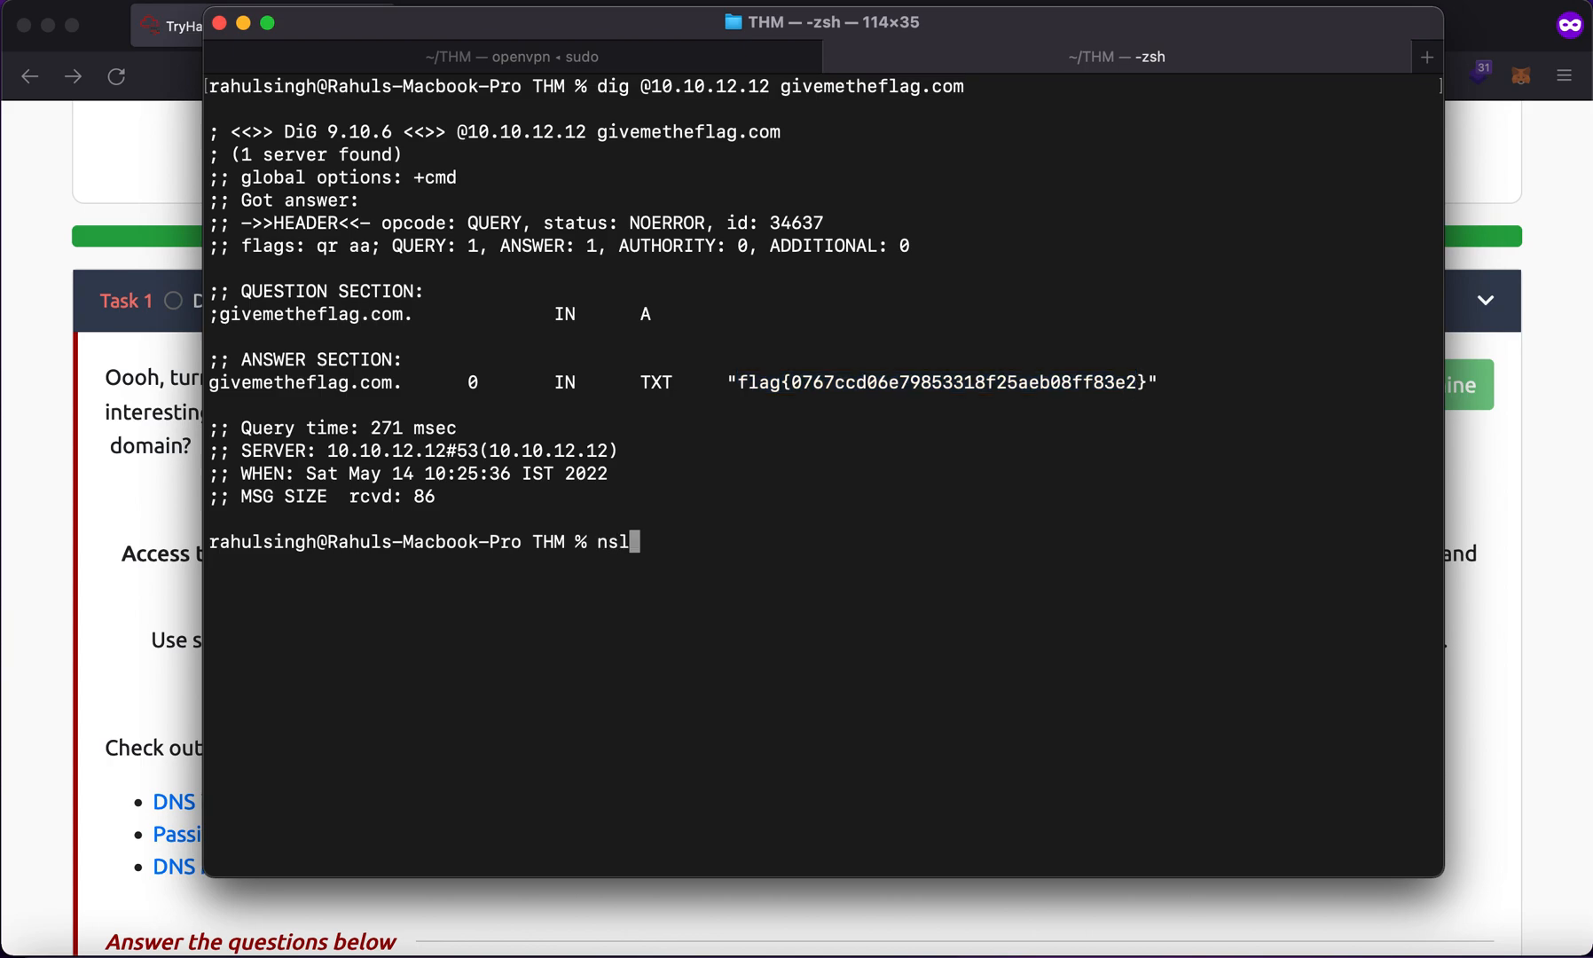
pyautogui.write('ookup -type=')
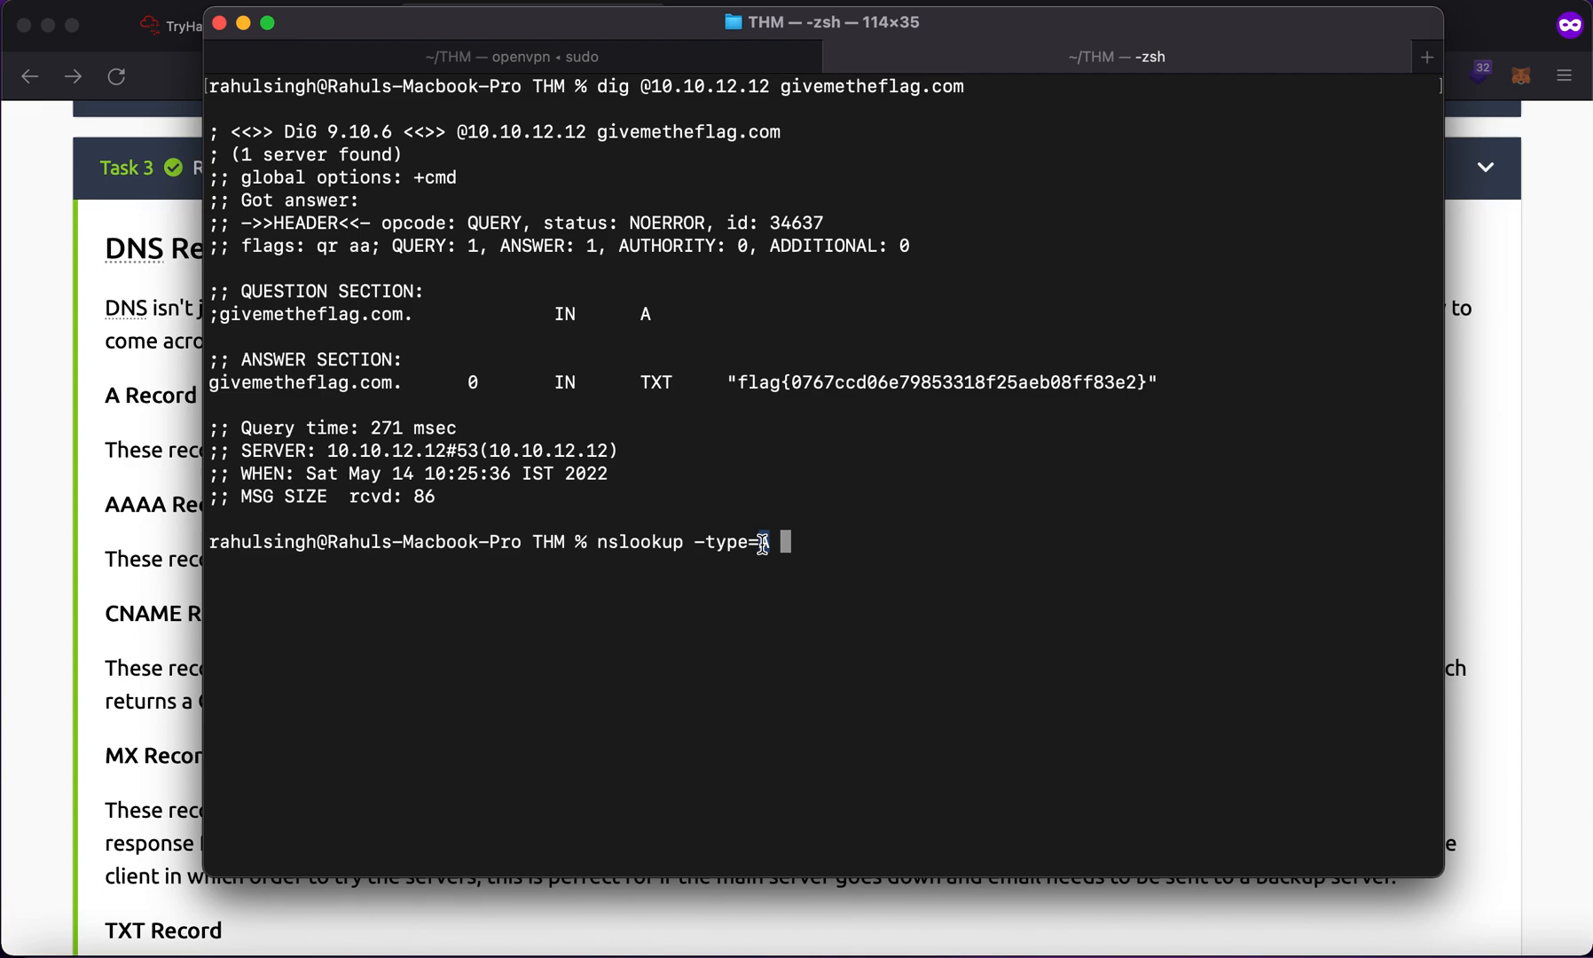
pyautogui.write('A')
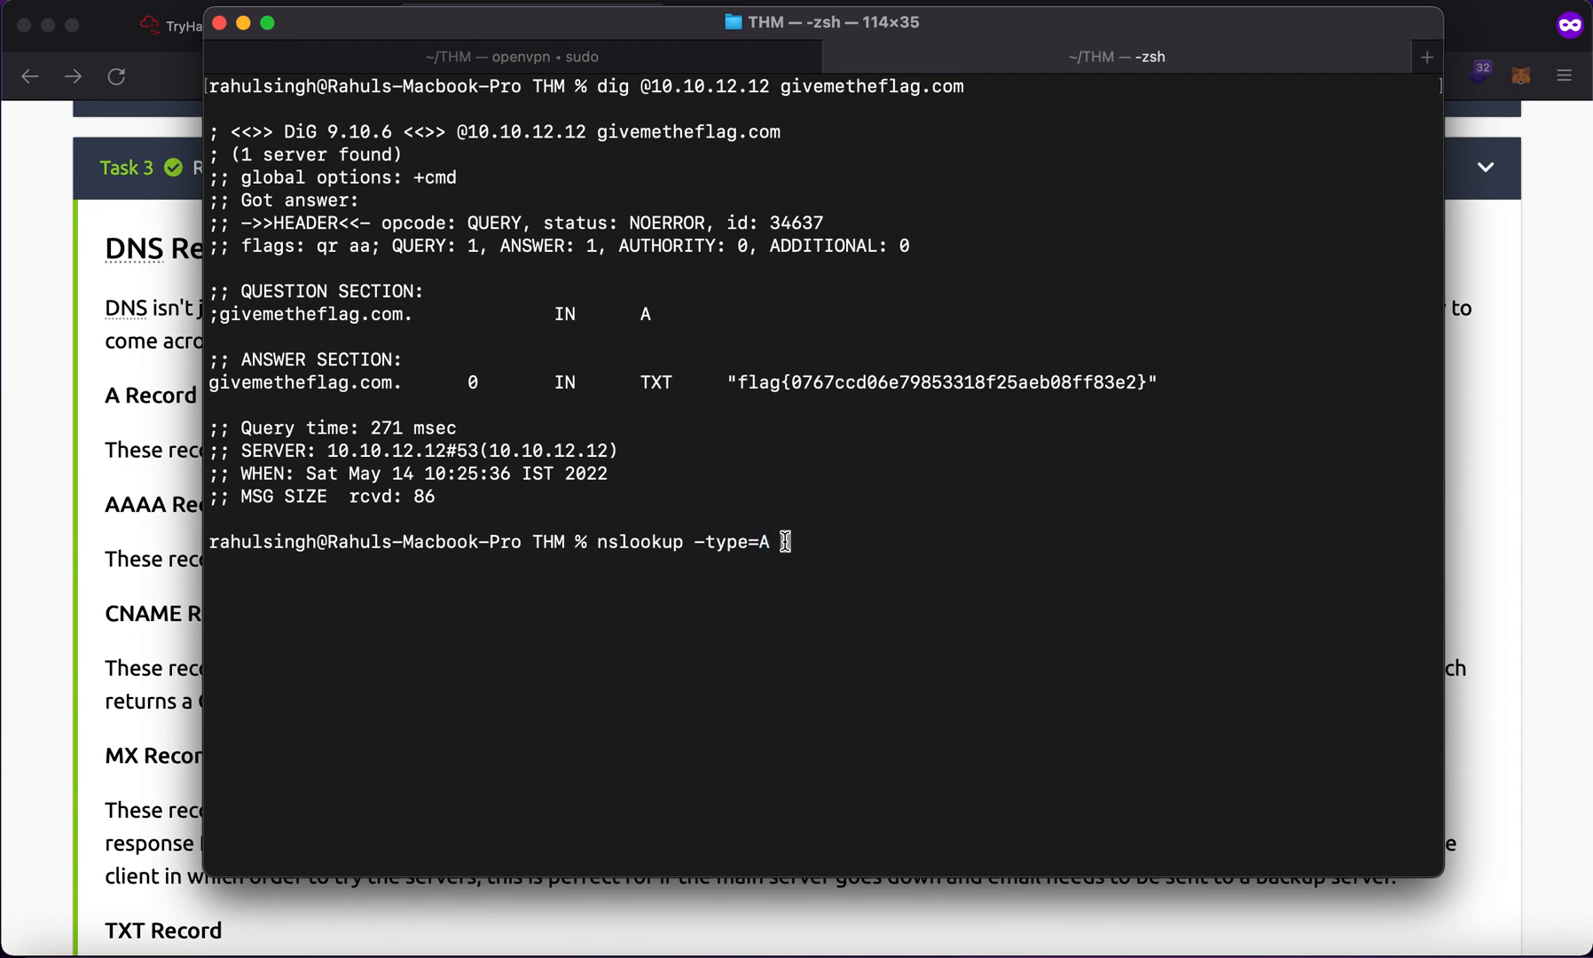
pyautogui.doubleClick(869, 87)
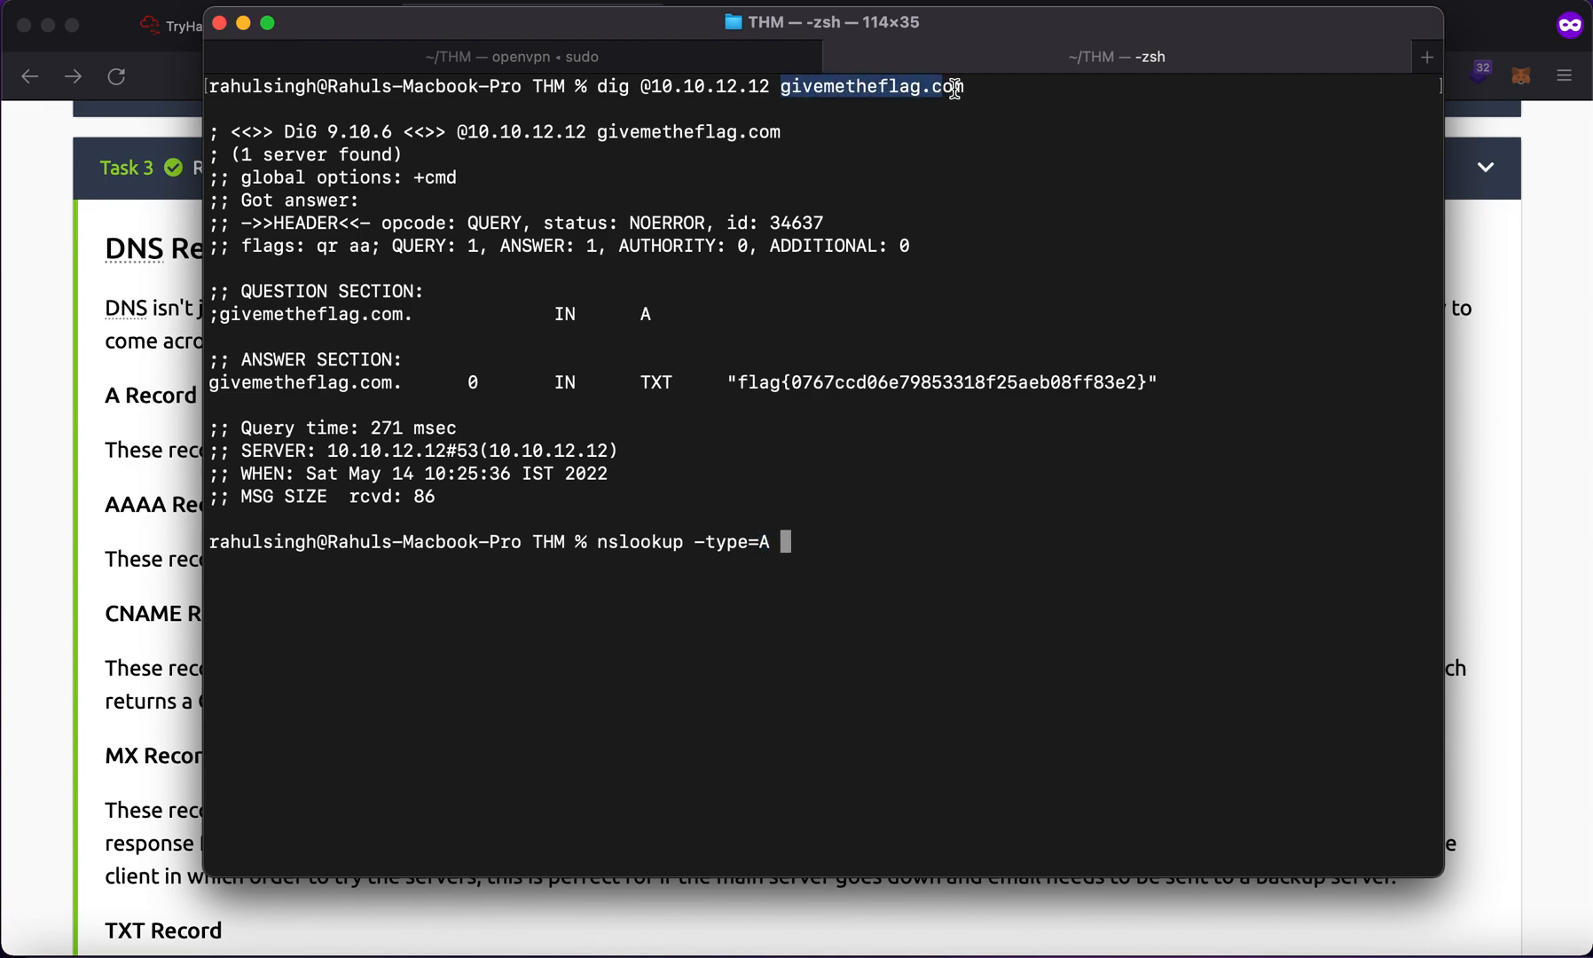
pyautogui.write('givemetheflag.com')
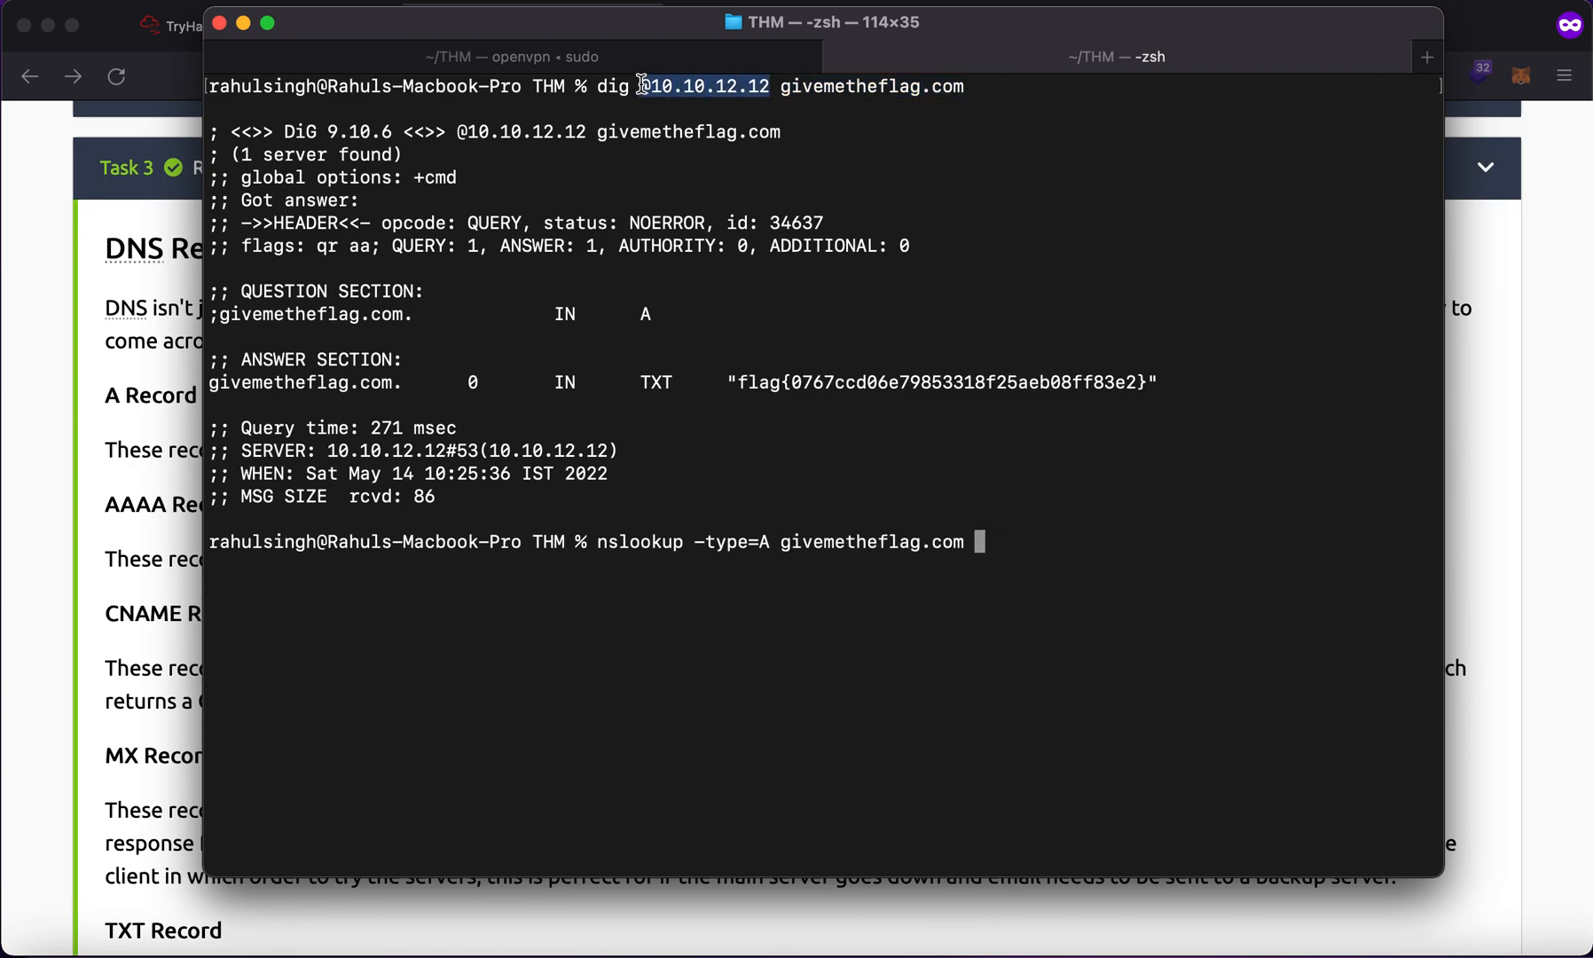
pyautogui.click(1102, 518)
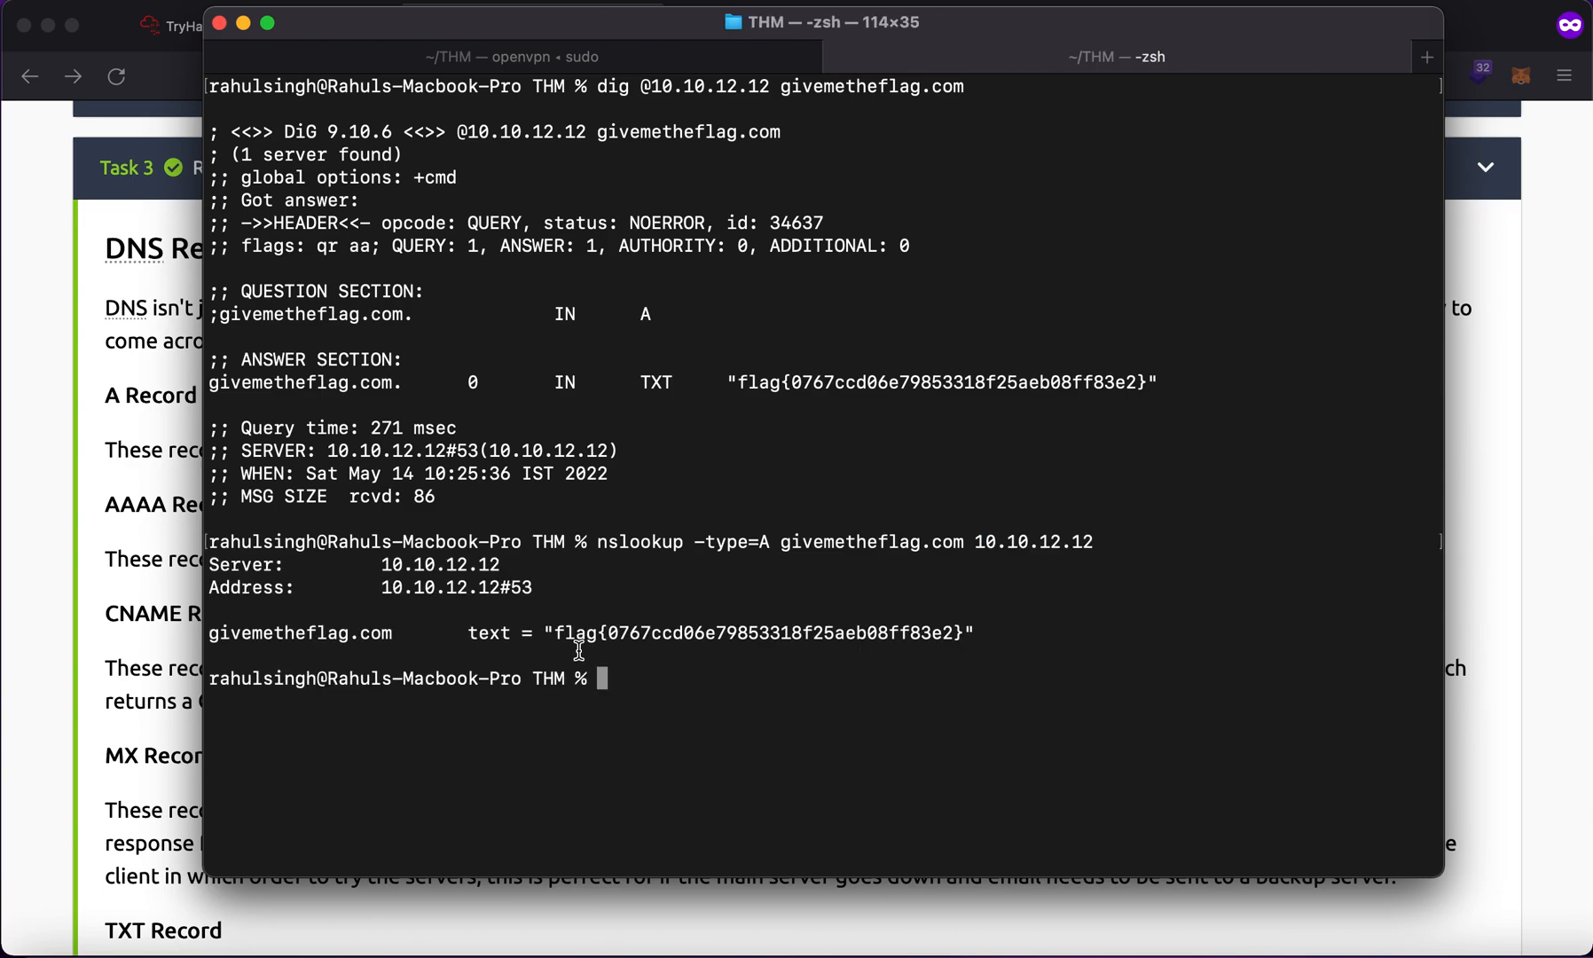
# Check AAAA in the Record Types list, run 'nslookup -type=AAAA givemetheflag.com 10.10.12.12' and select its result lines
pyautogui.moveTo(555, 631); pyautogui.dragTo(958, 631)
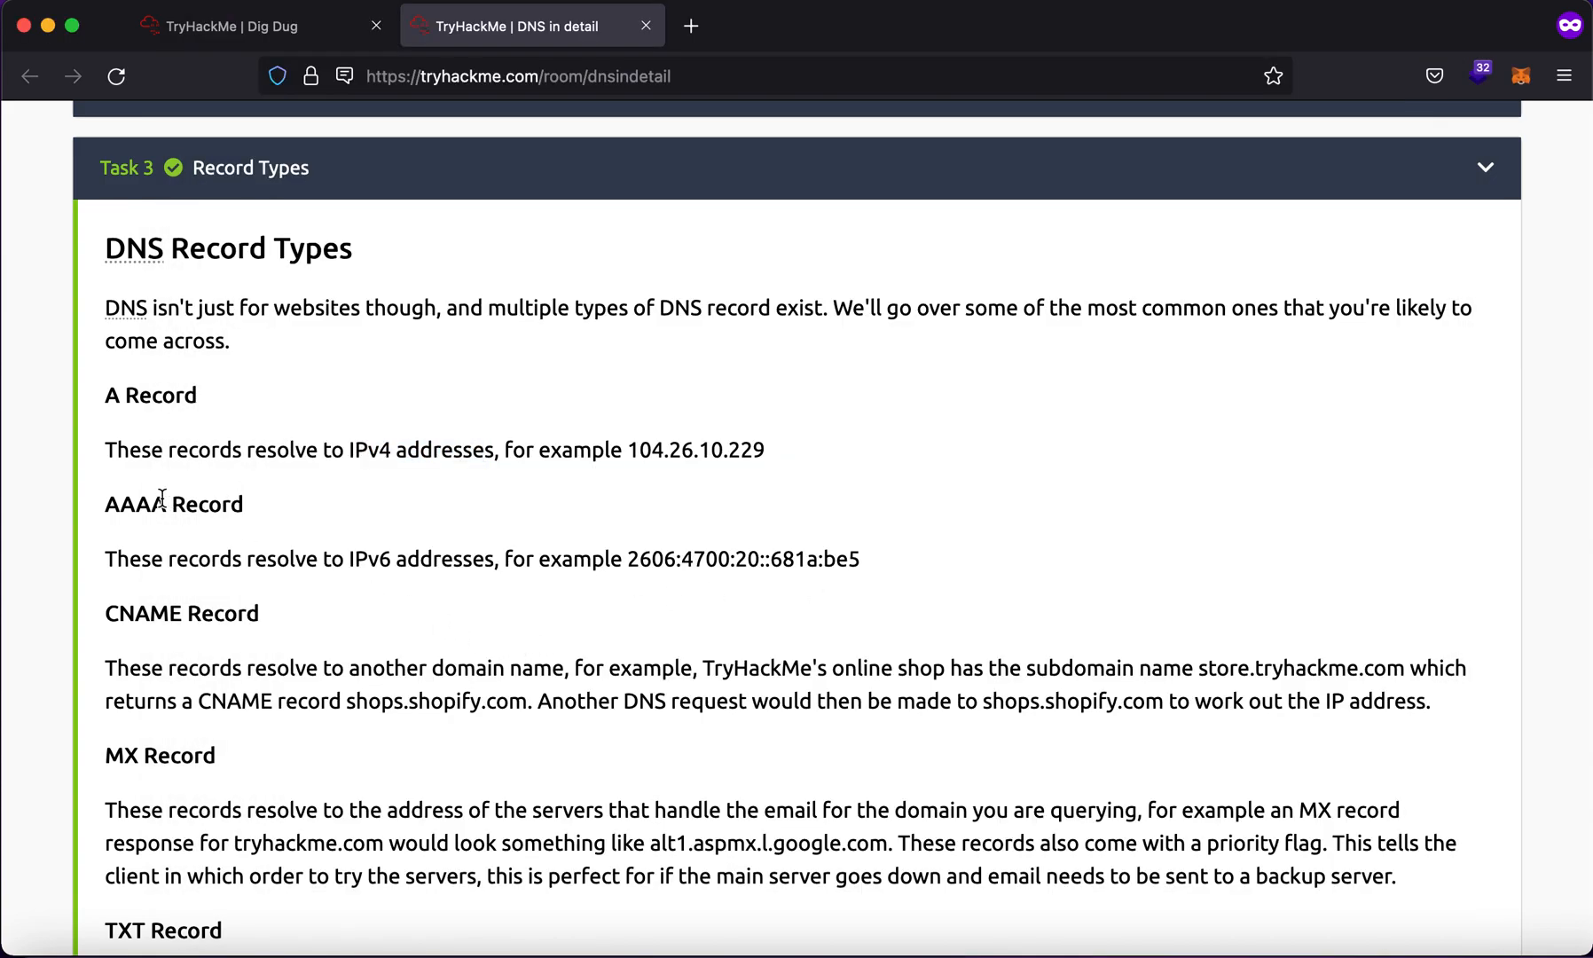
pyautogui.doubleClick(138, 504)
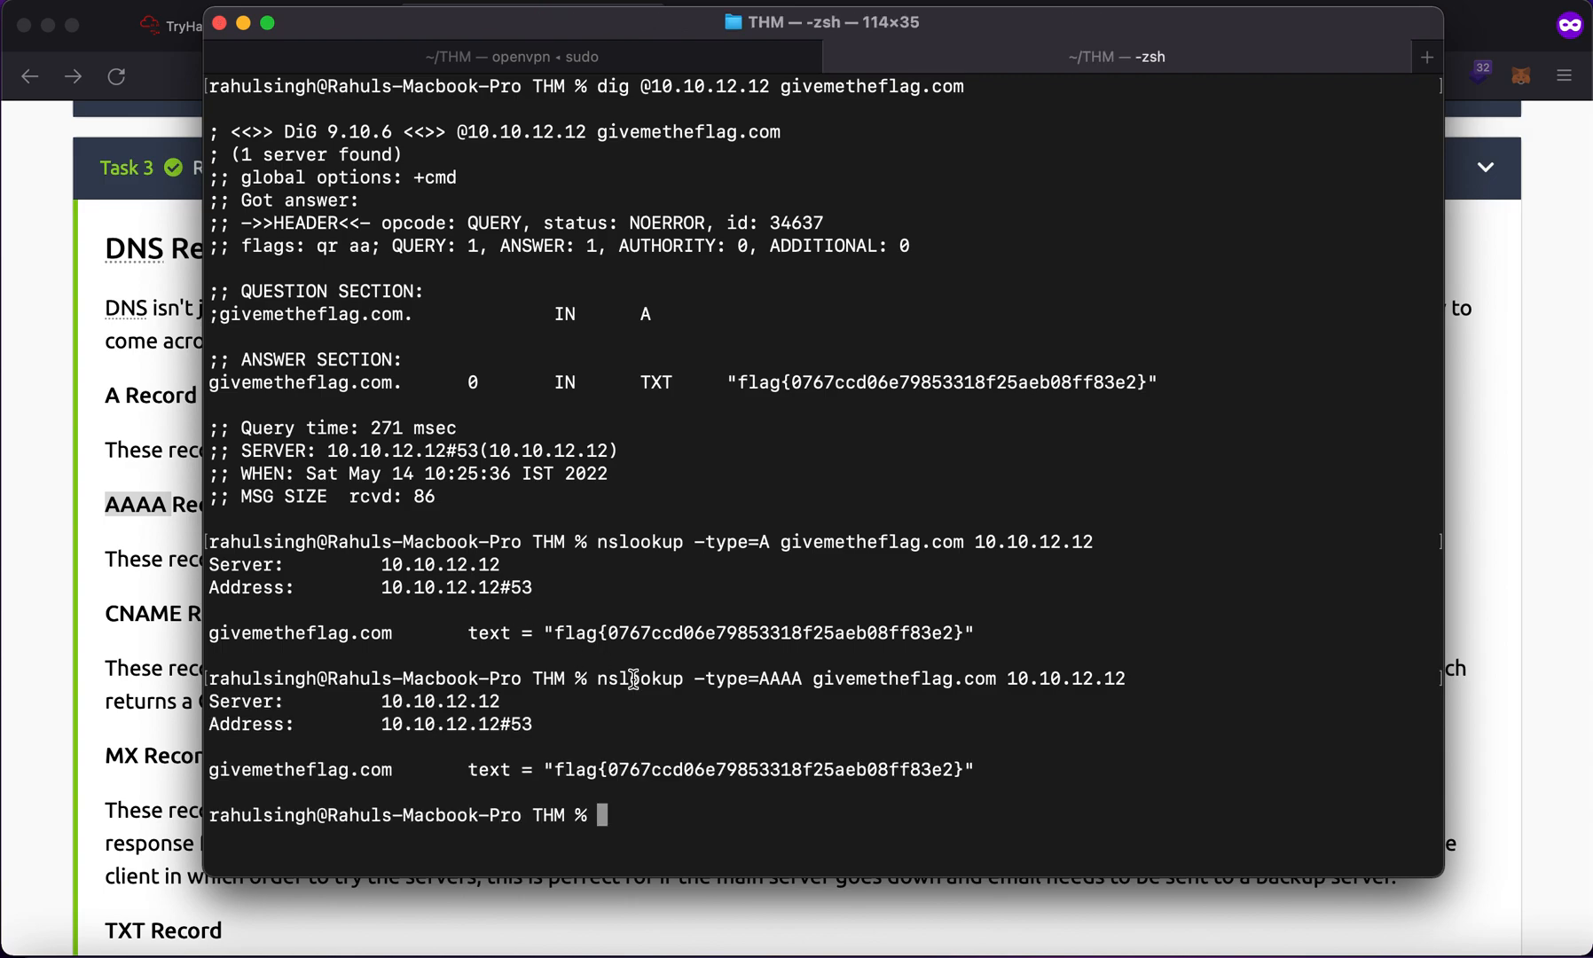
pyautogui.moveTo(536, 730)
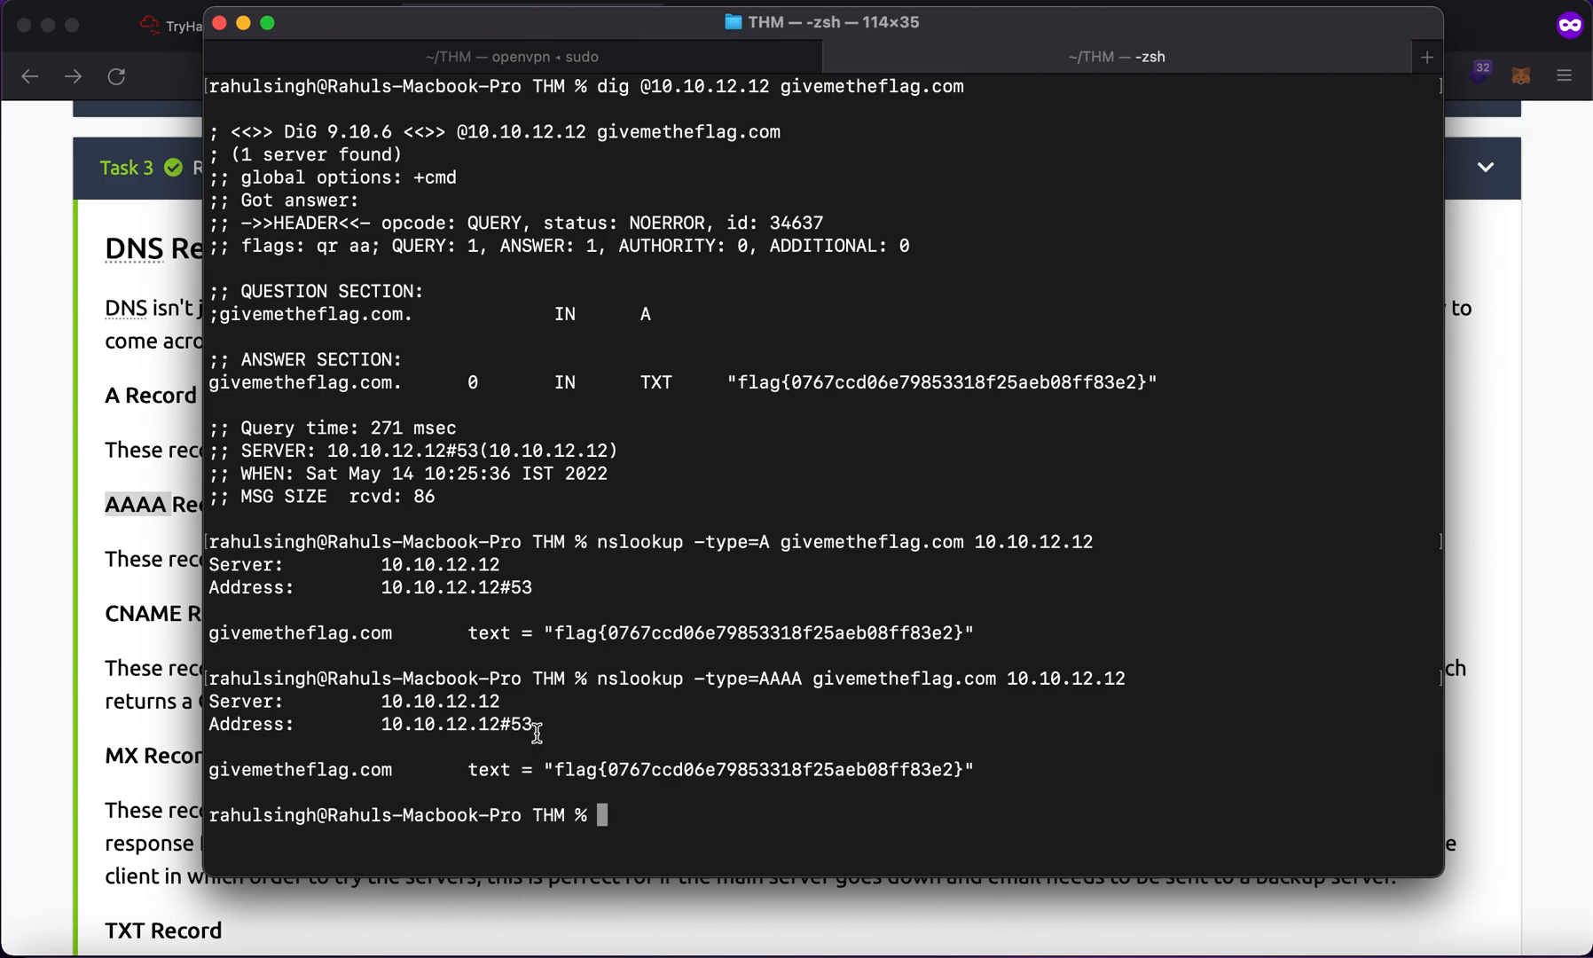
pyautogui.moveTo(211, 701); pyautogui.dragTo(543, 724)
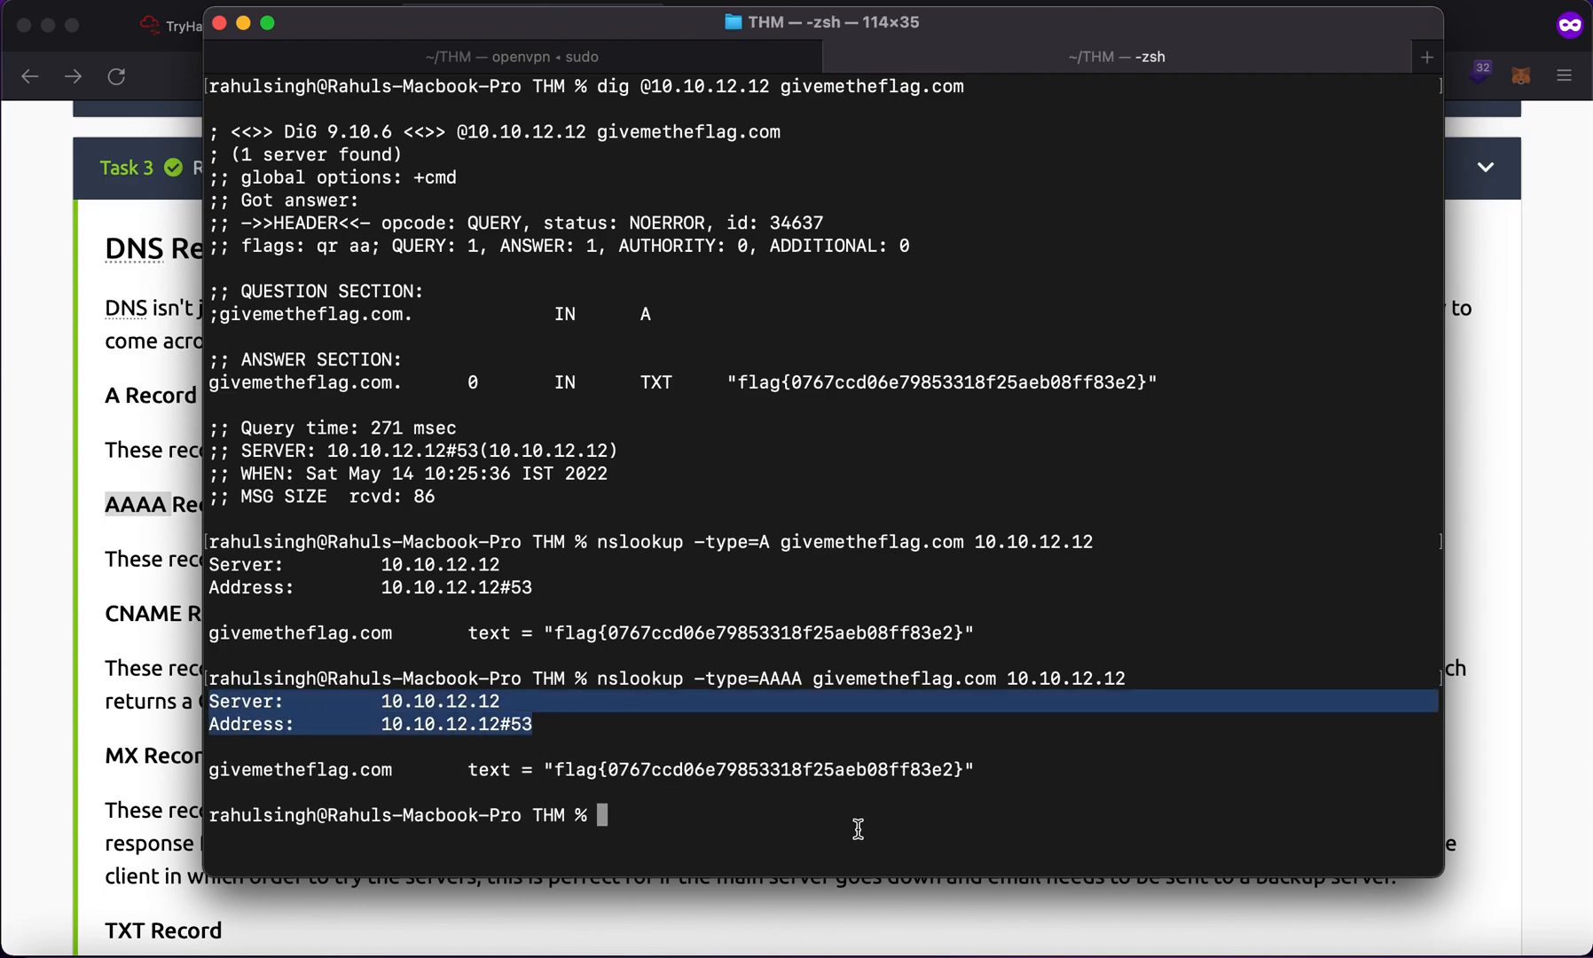